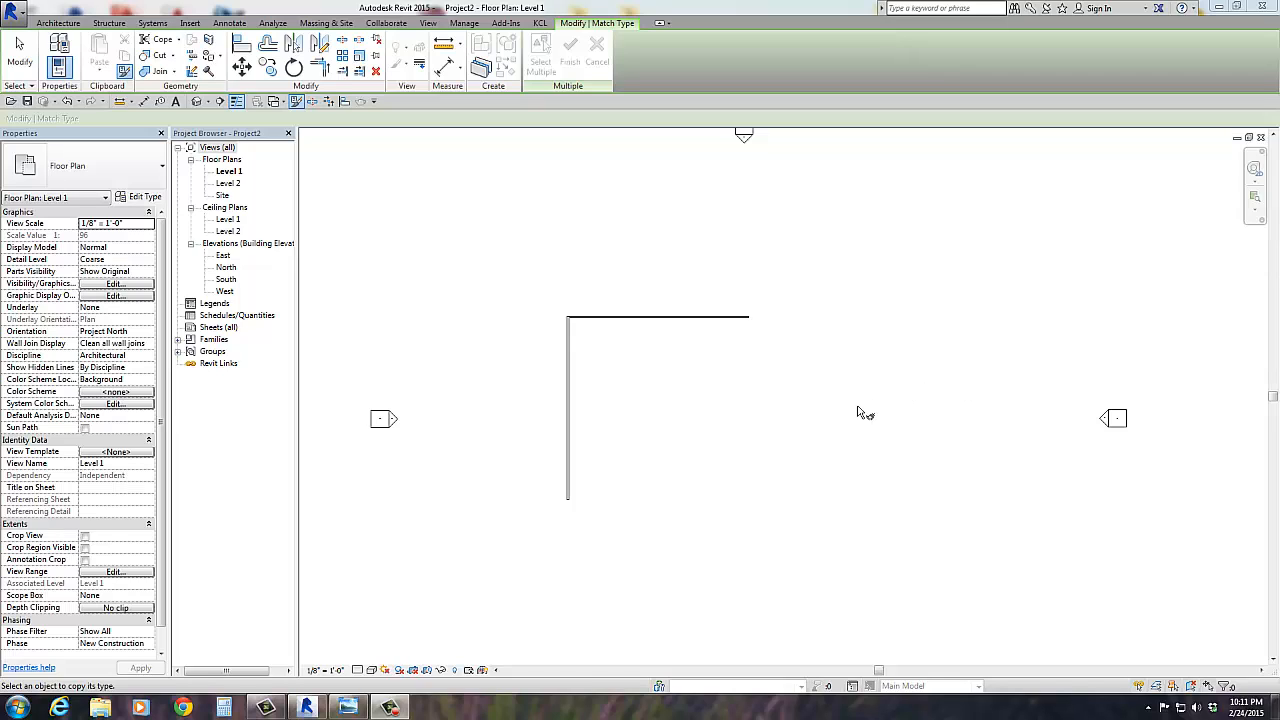
pyautogui.moveTo(528, 488)
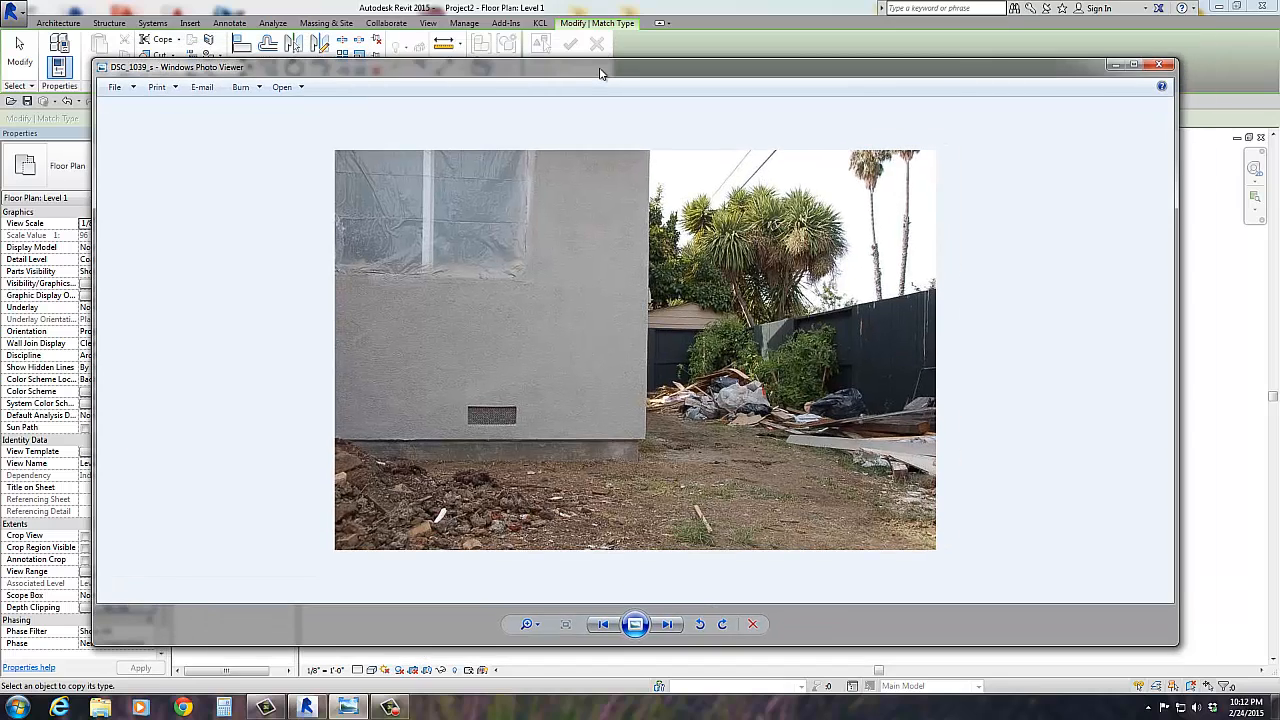
pyautogui.moveTo(592, 448)
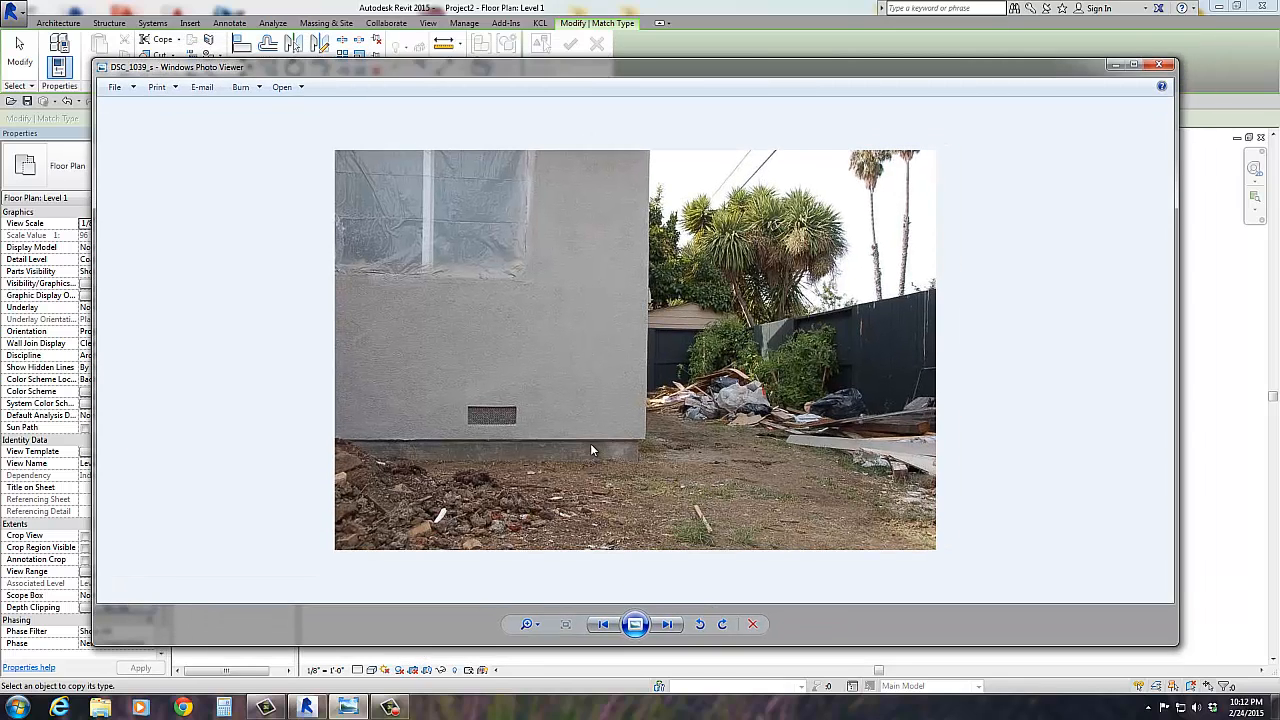
pyautogui.moveTo(632, 456)
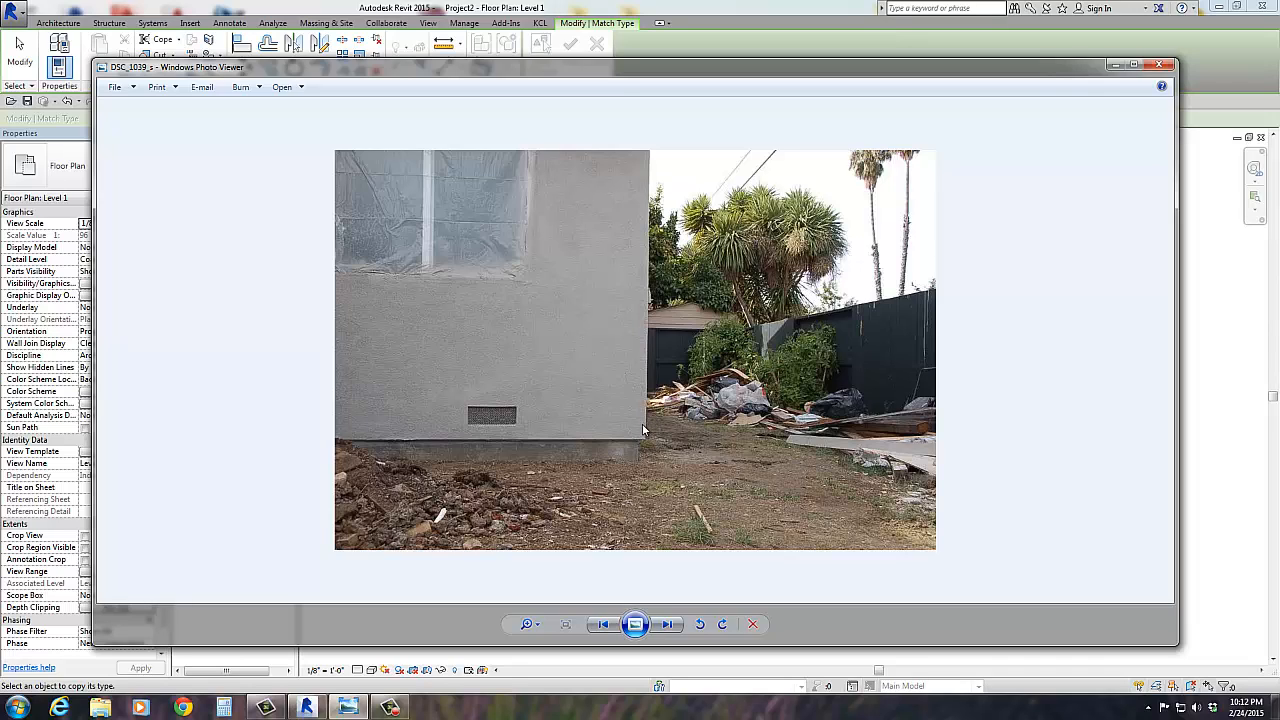
pyautogui.moveTo(650, 448)
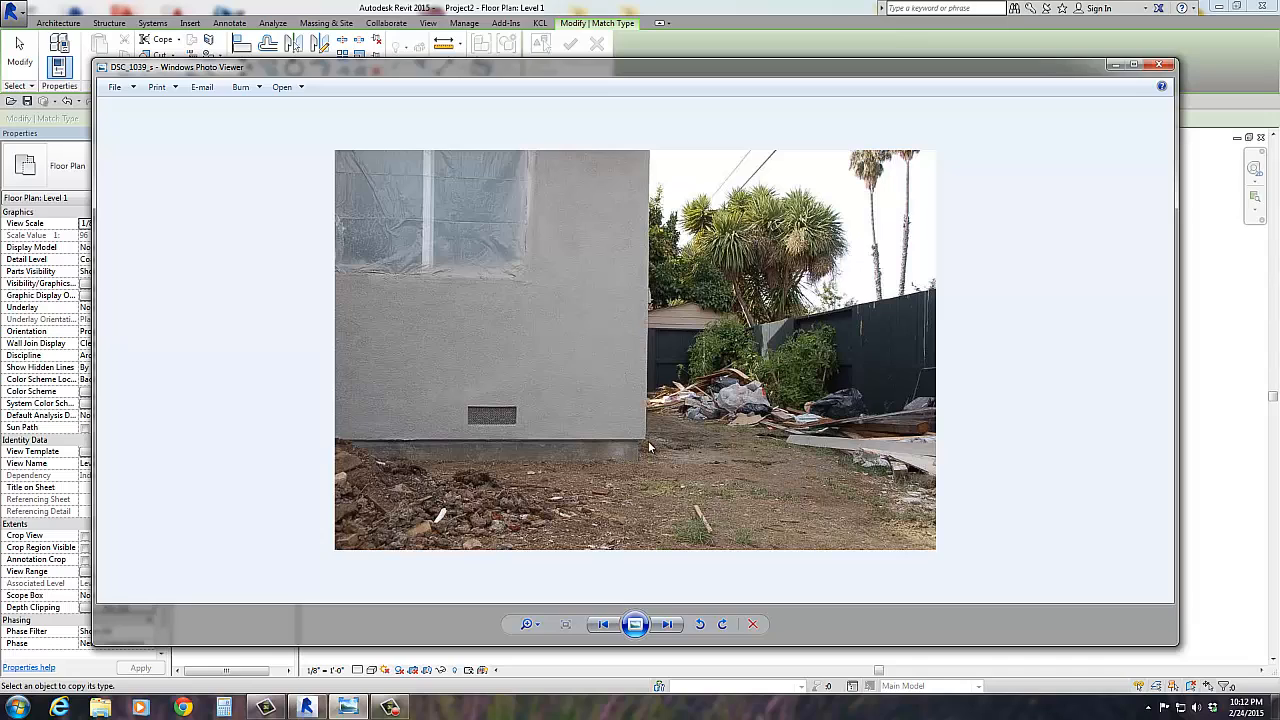
pyautogui.moveTo(504, 476)
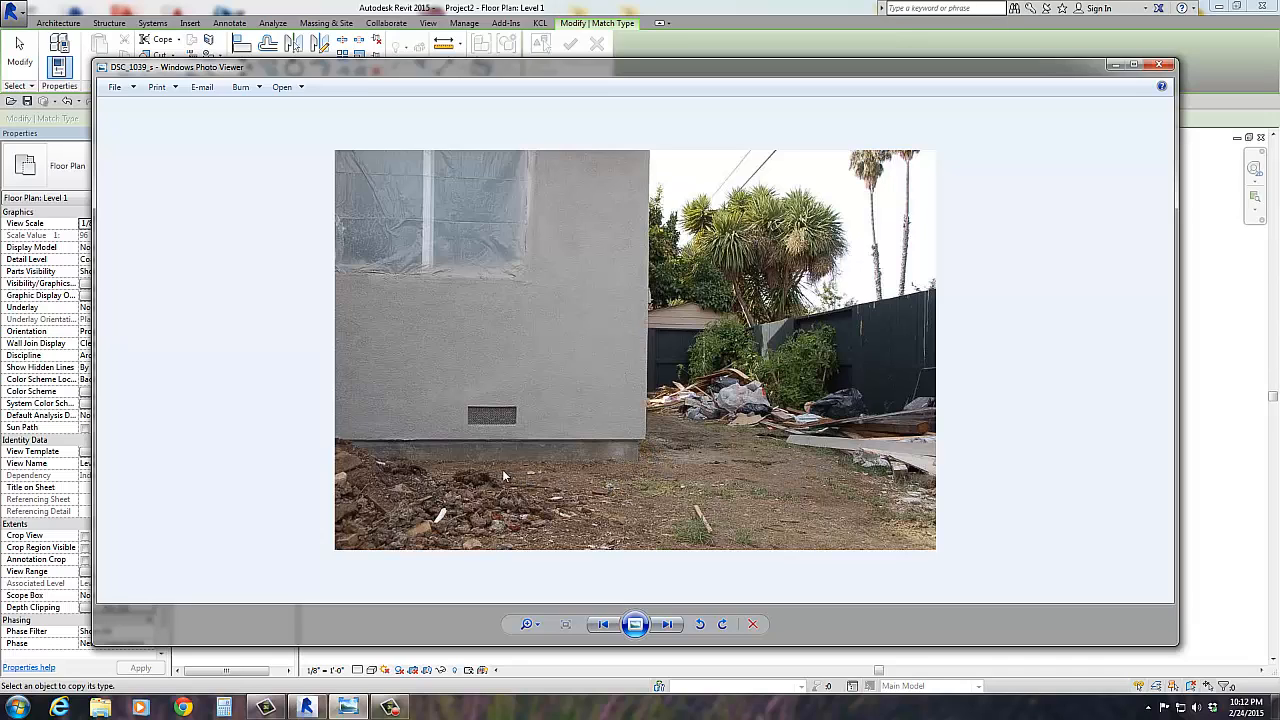
pyautogui.moveTo(560, 464)
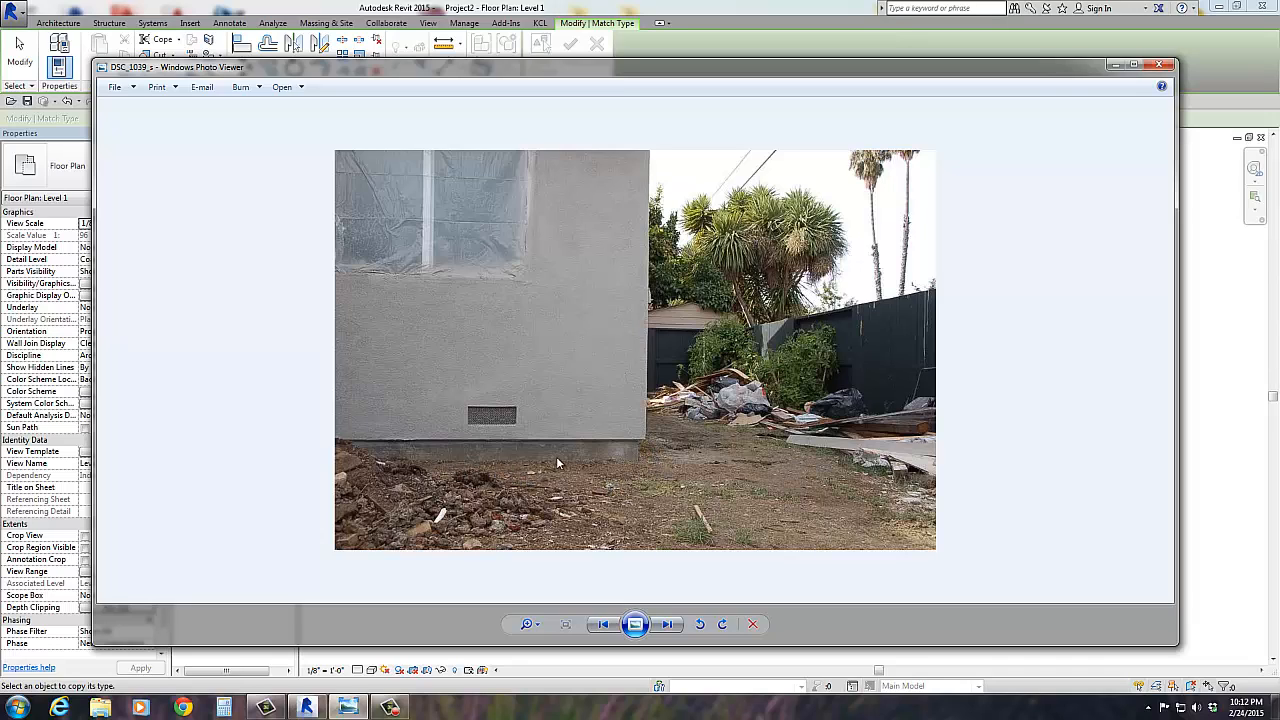
pyautogui.moveTo(616, 456)
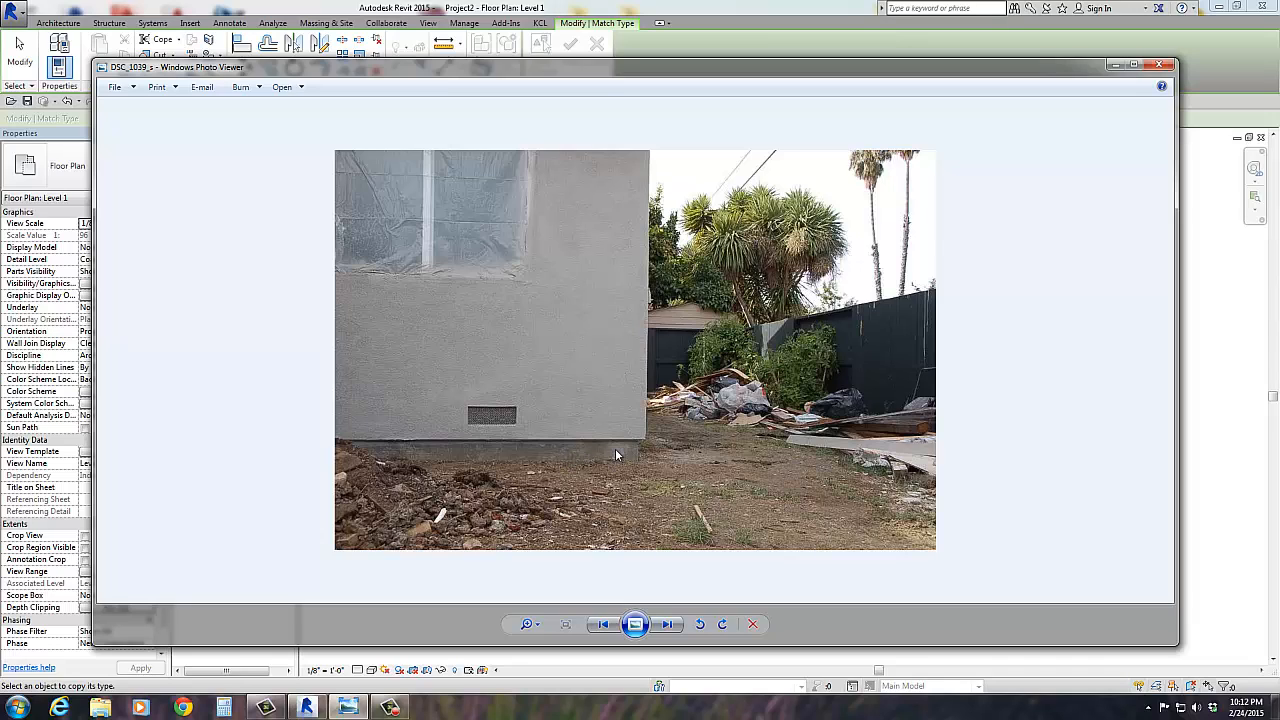
pyautogui.moveTo(616, 450)
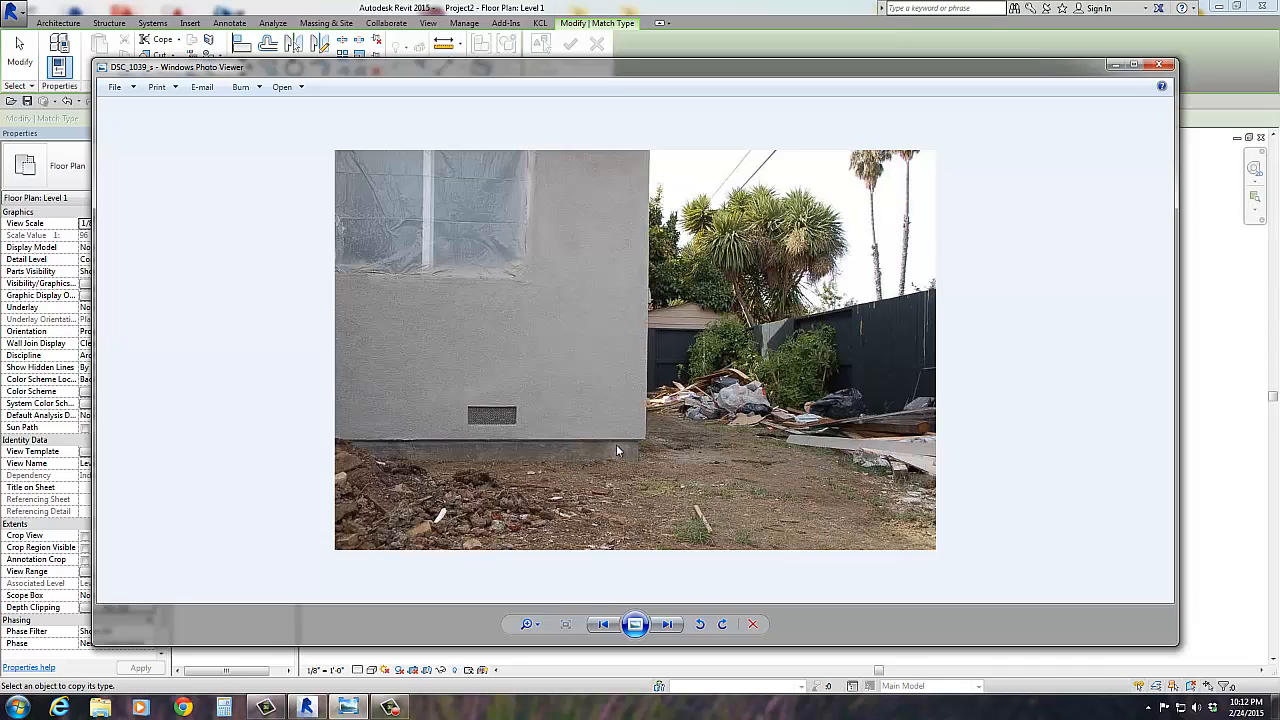
pyautogui.moveTo(578, 444)
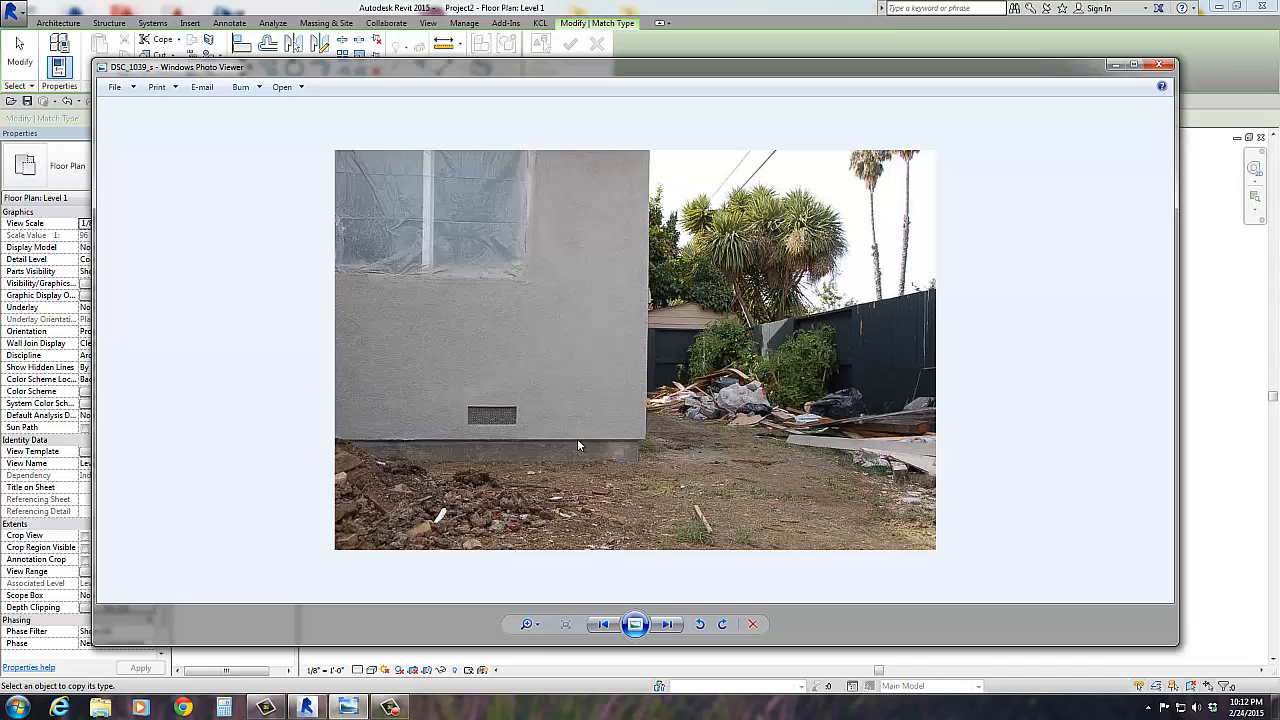
pyautogui.moveTo(580, 458)
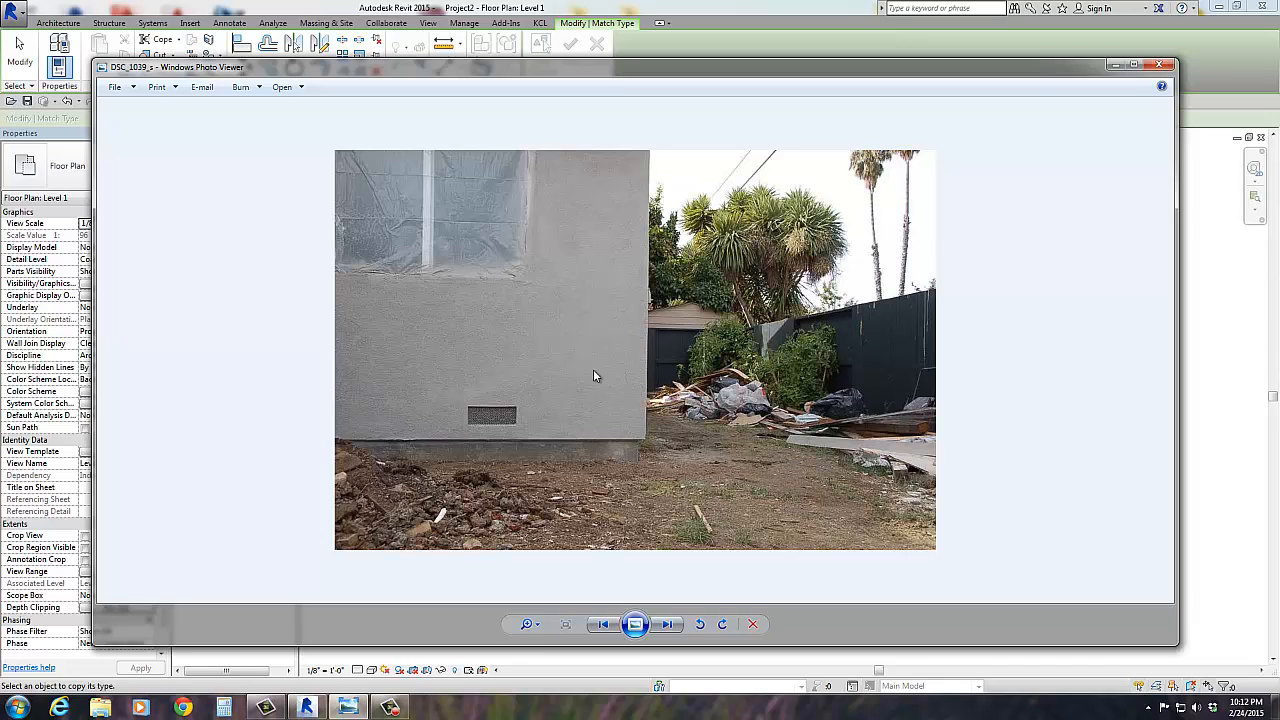
pyautogui.moveTo(624, 460)
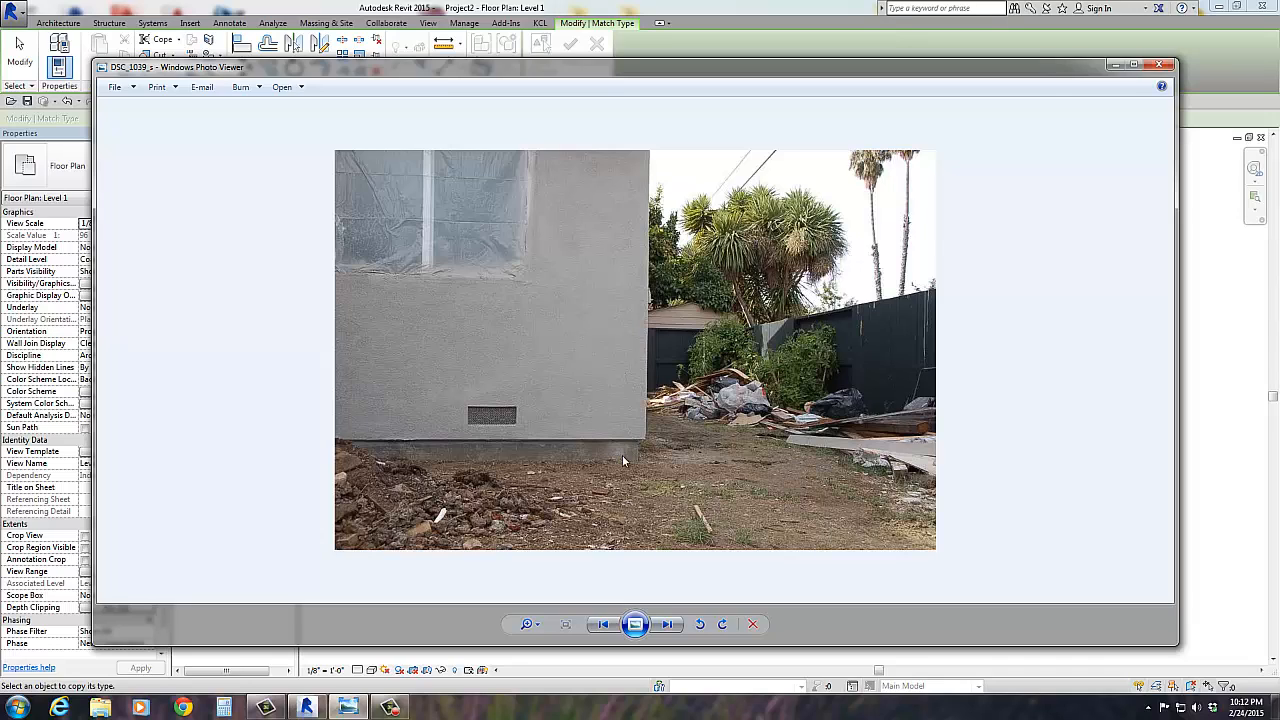
pyautogui.moveTo(516, 446)
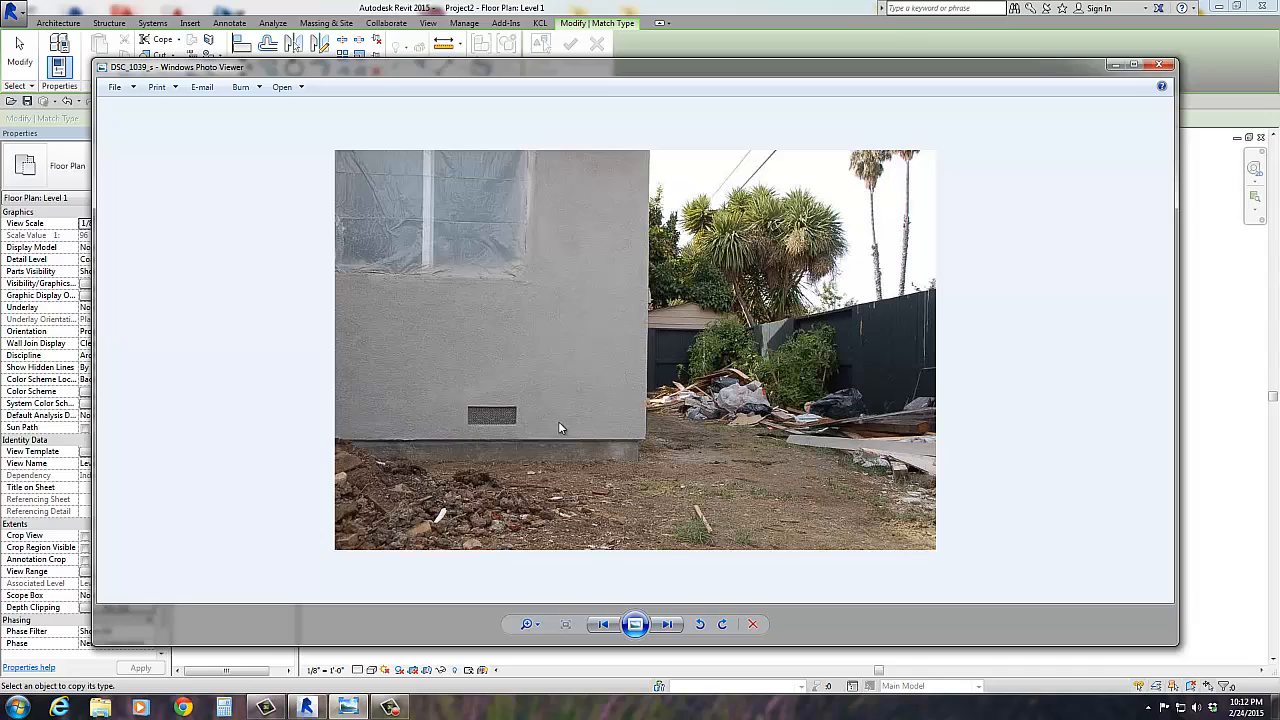
pyautogui.moveTo(600, 468)
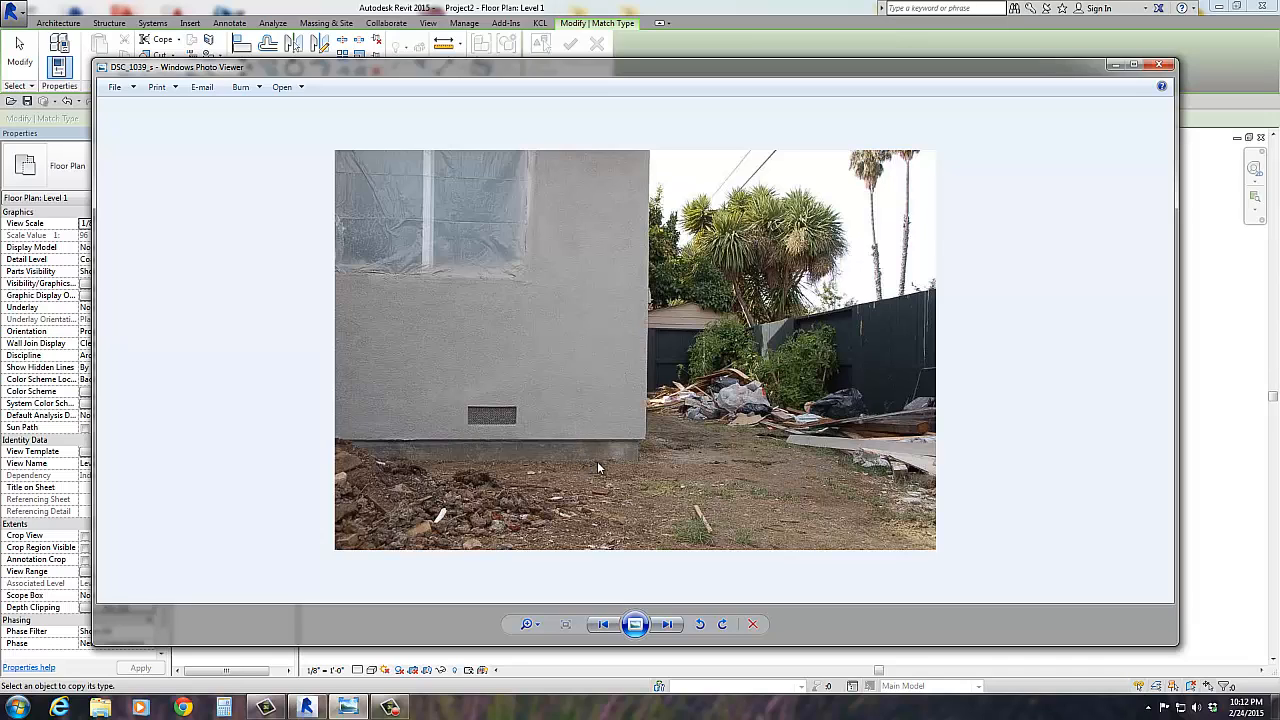
pyautogui.moveTo(636, 444)
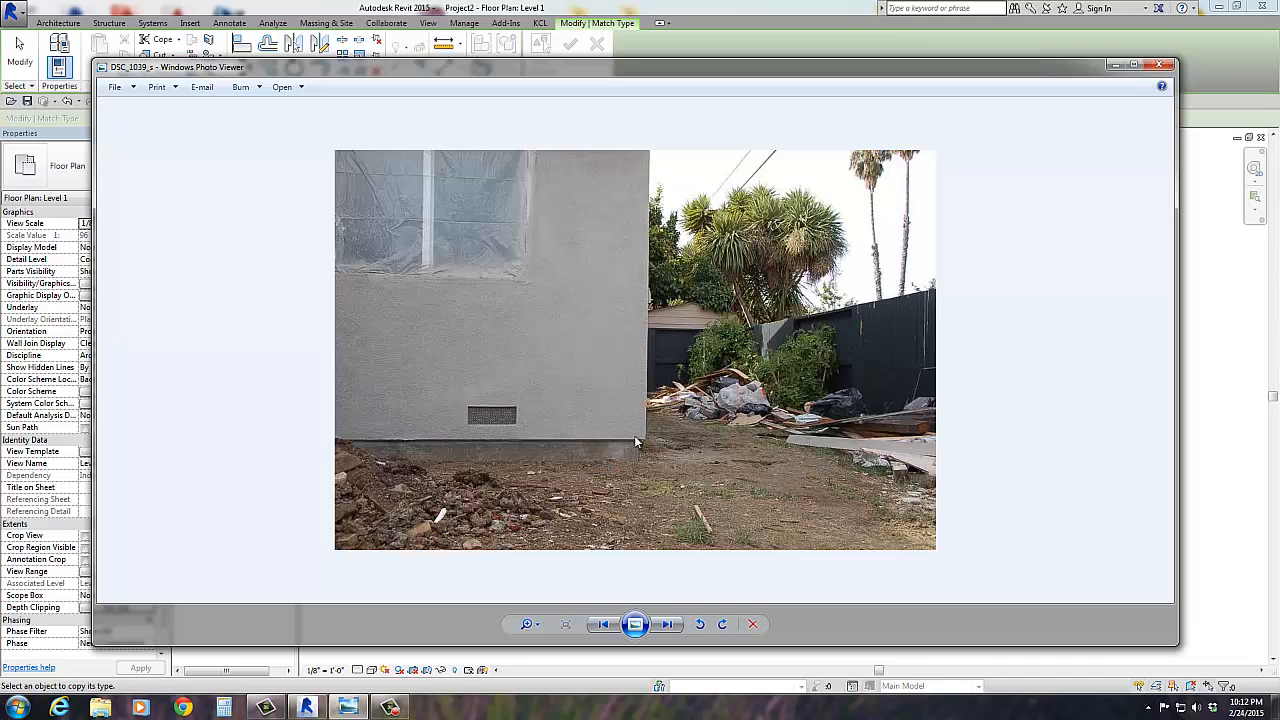
pyautogui.moveTo(628, 452)
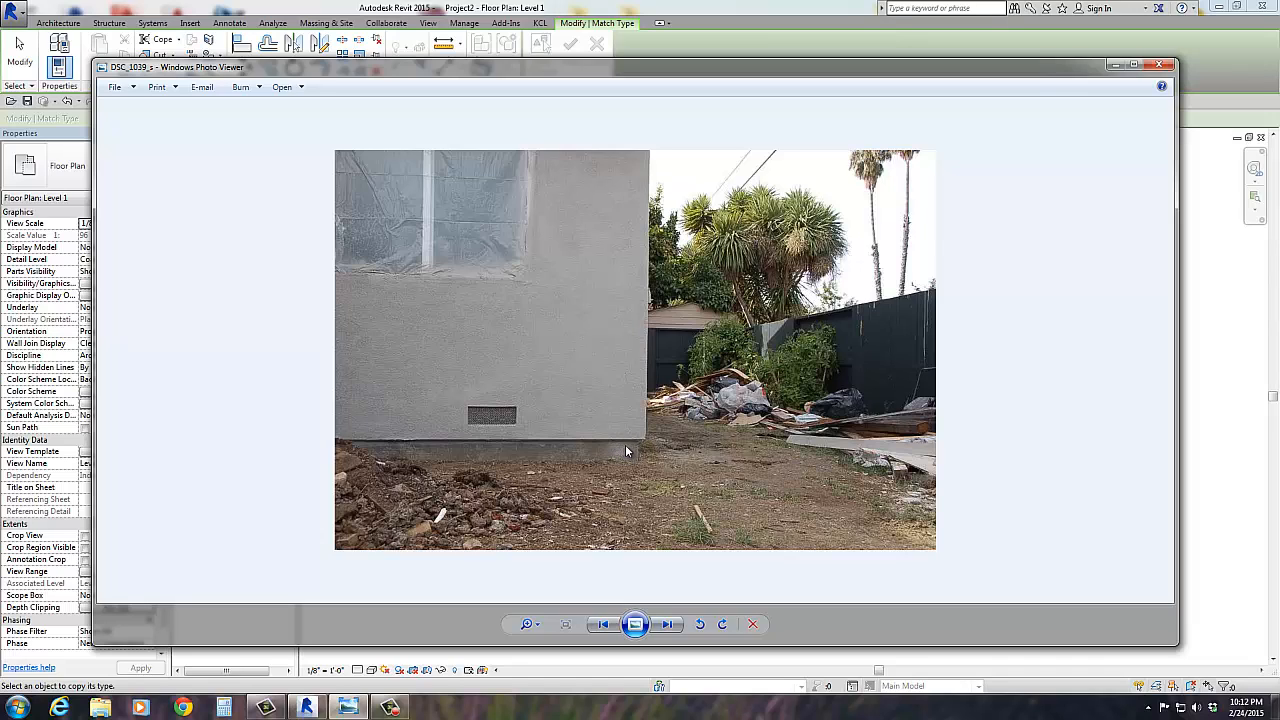
pyautogui.moveTo(632, 462)
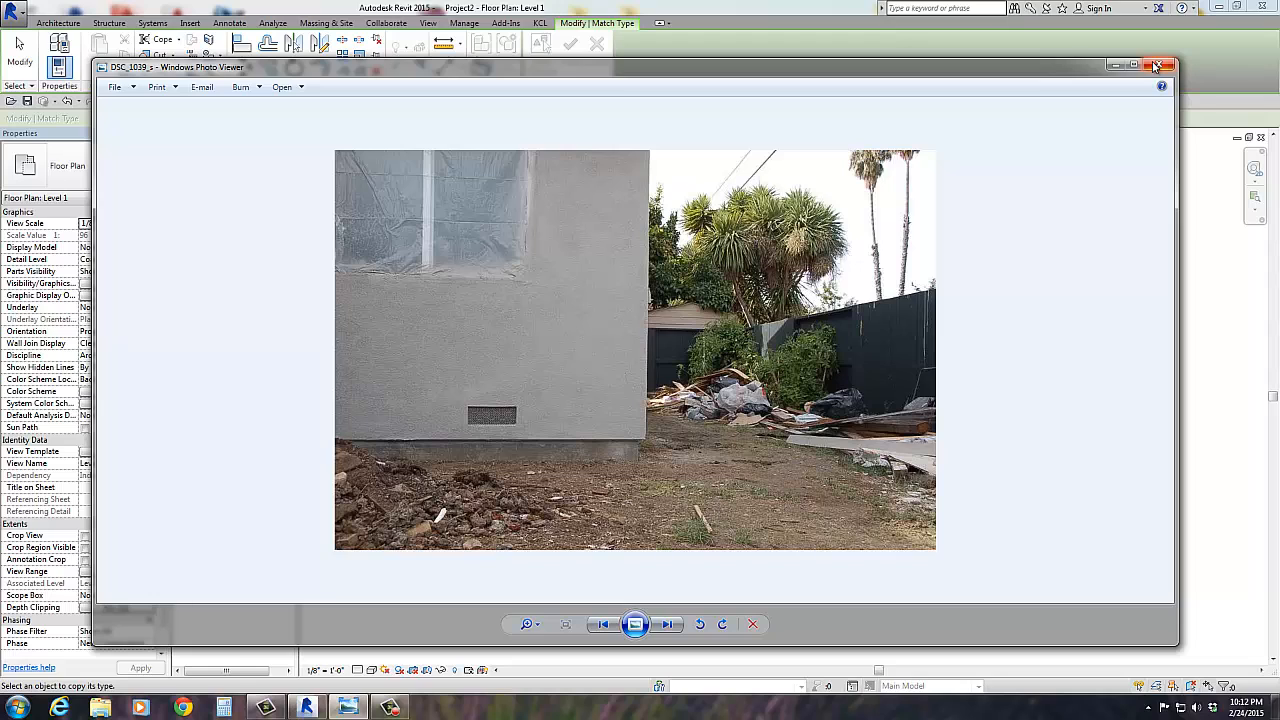
# Close the reference photo and orbit the wall model in the 3D view
pyautogui.click(1154, 64)
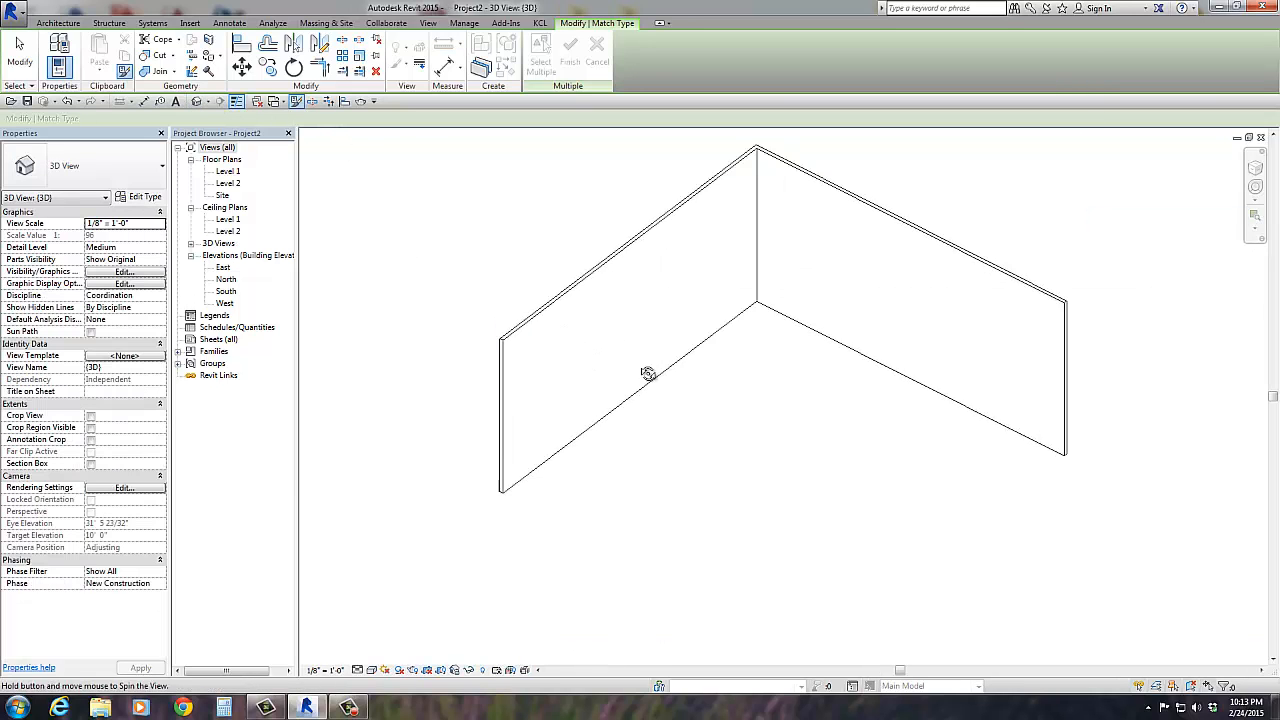
pyautogui.moveTo(648, 374); pyautogui.dragTo(730, 414)
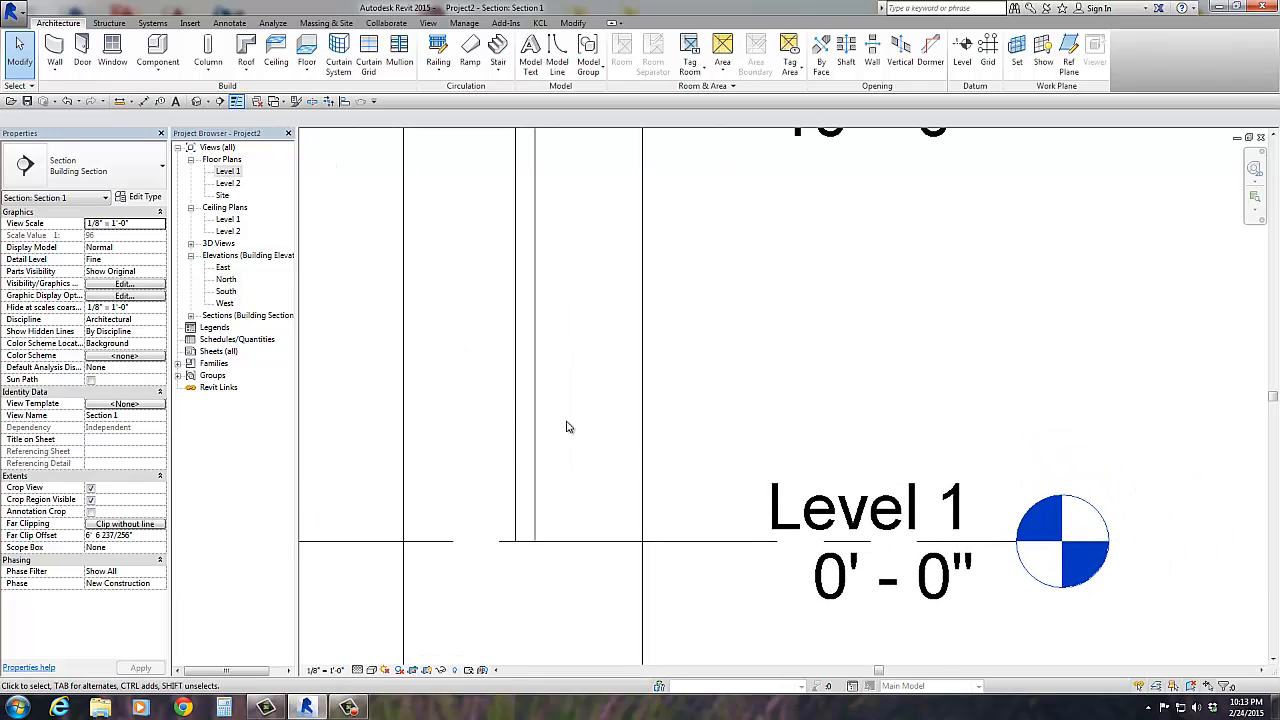
pyautogui.moveTo(386, 216)
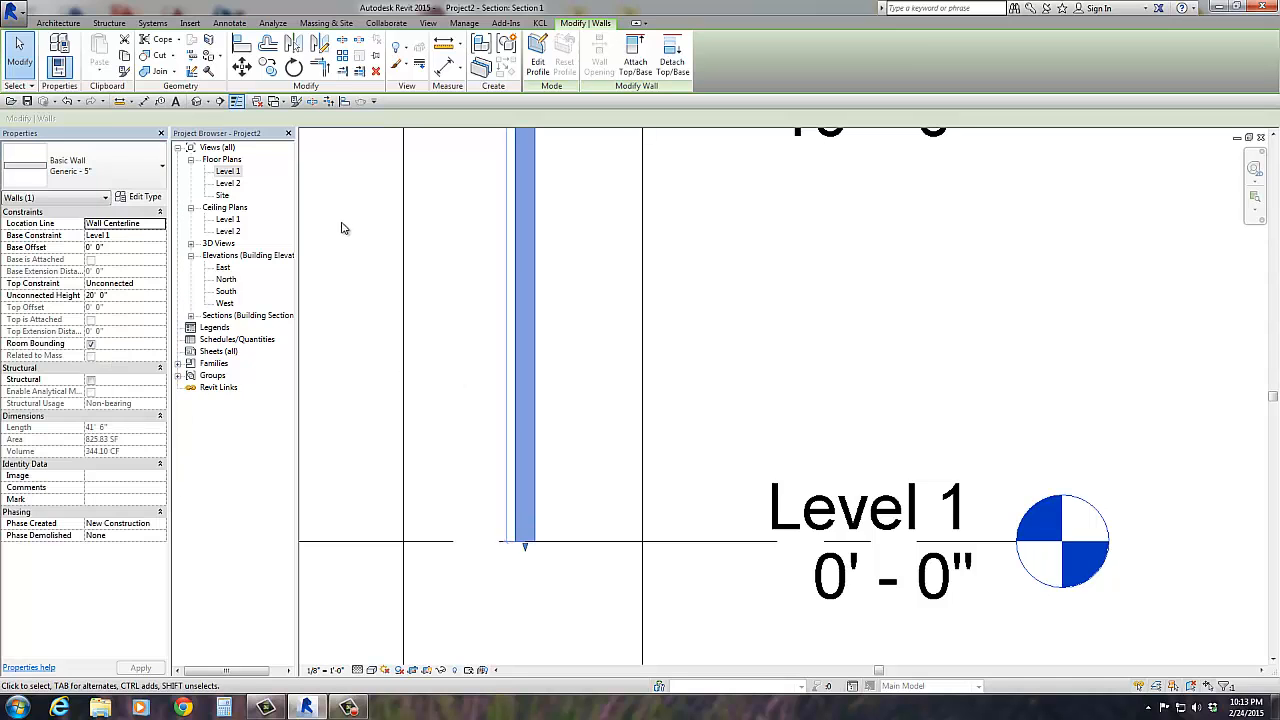
# Open the Section 1 view showing the 5-inch generic wall cut at Level 1
pyautogui.doubleClick(228, 172)
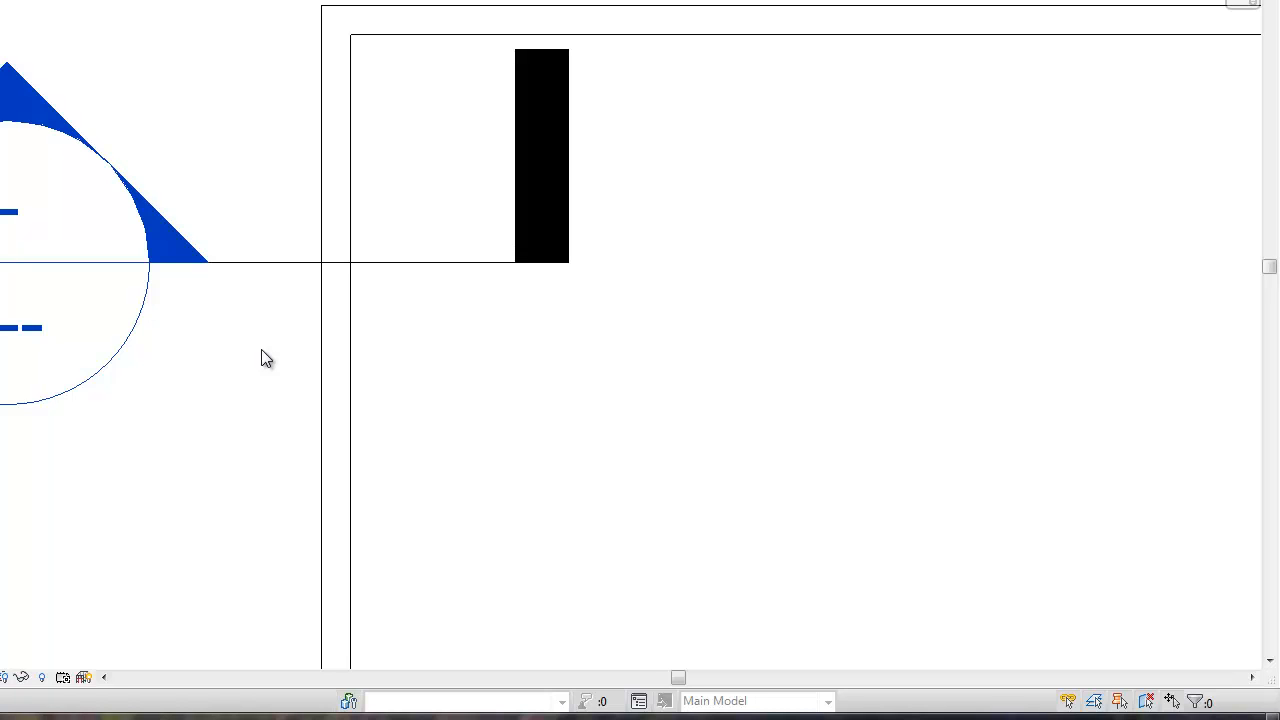
pyautogui.moveTo(100, 80)
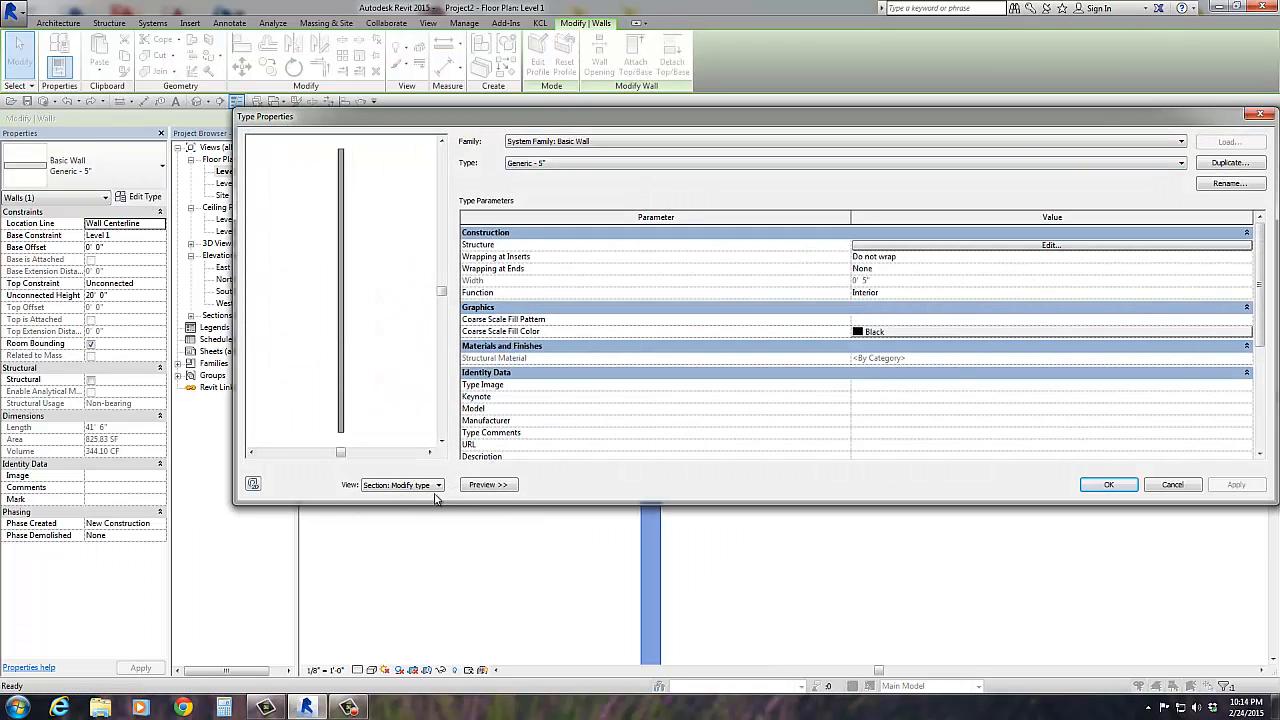
# Toggle the wall preview off and on, then edit the Generic 5" wall's Structure
pyautogui.click(488, 486)
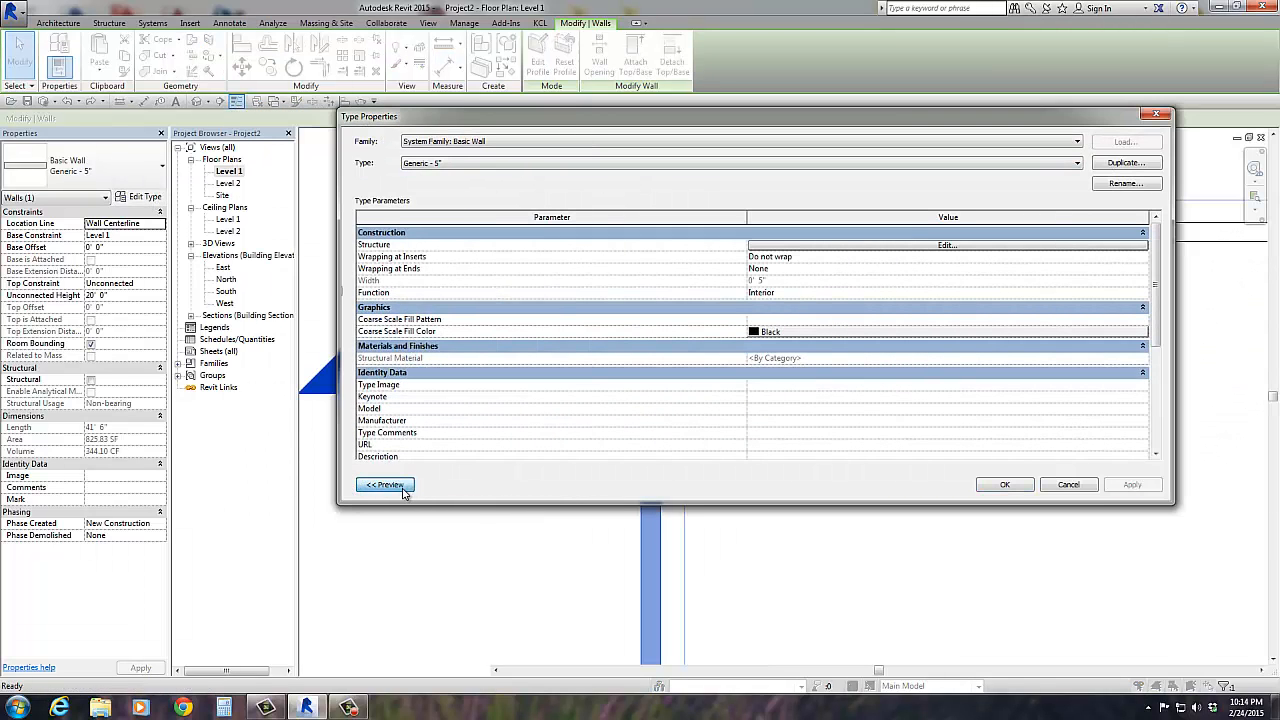
pyautogui.click(384, 486)
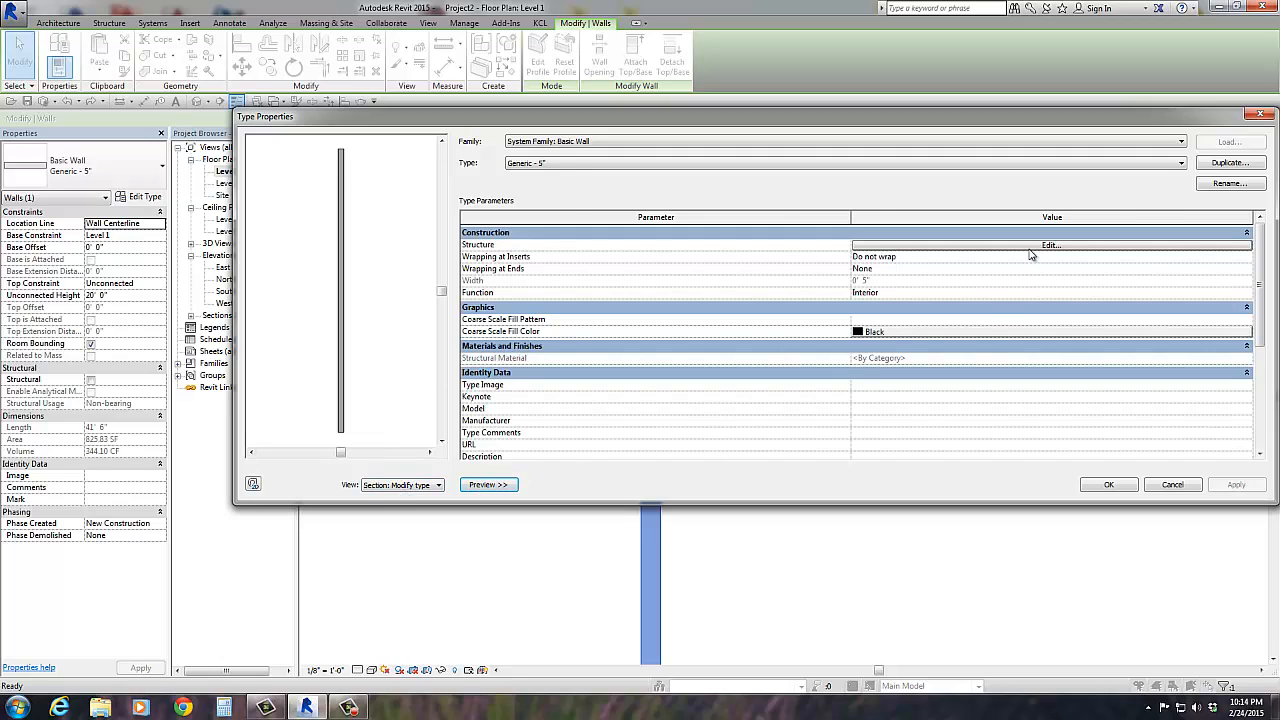
pyautogui.click(1052, 244)
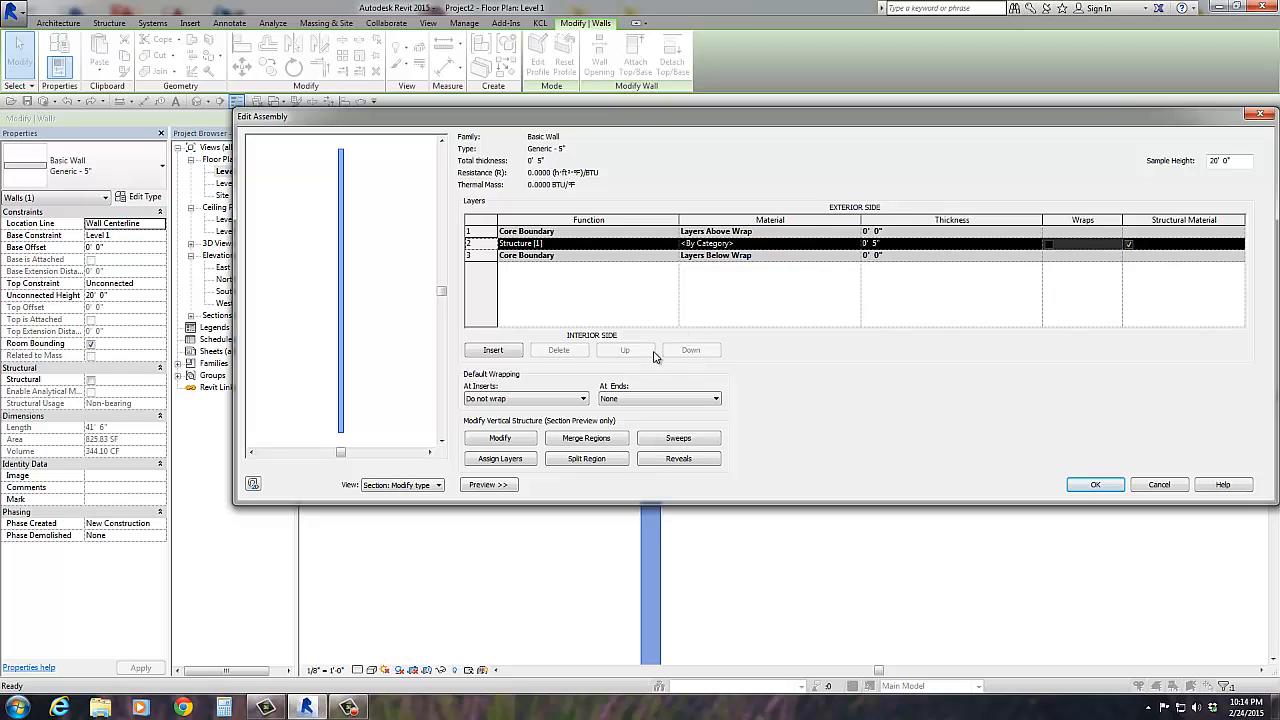
pyautogui.moveTo(642, 324)
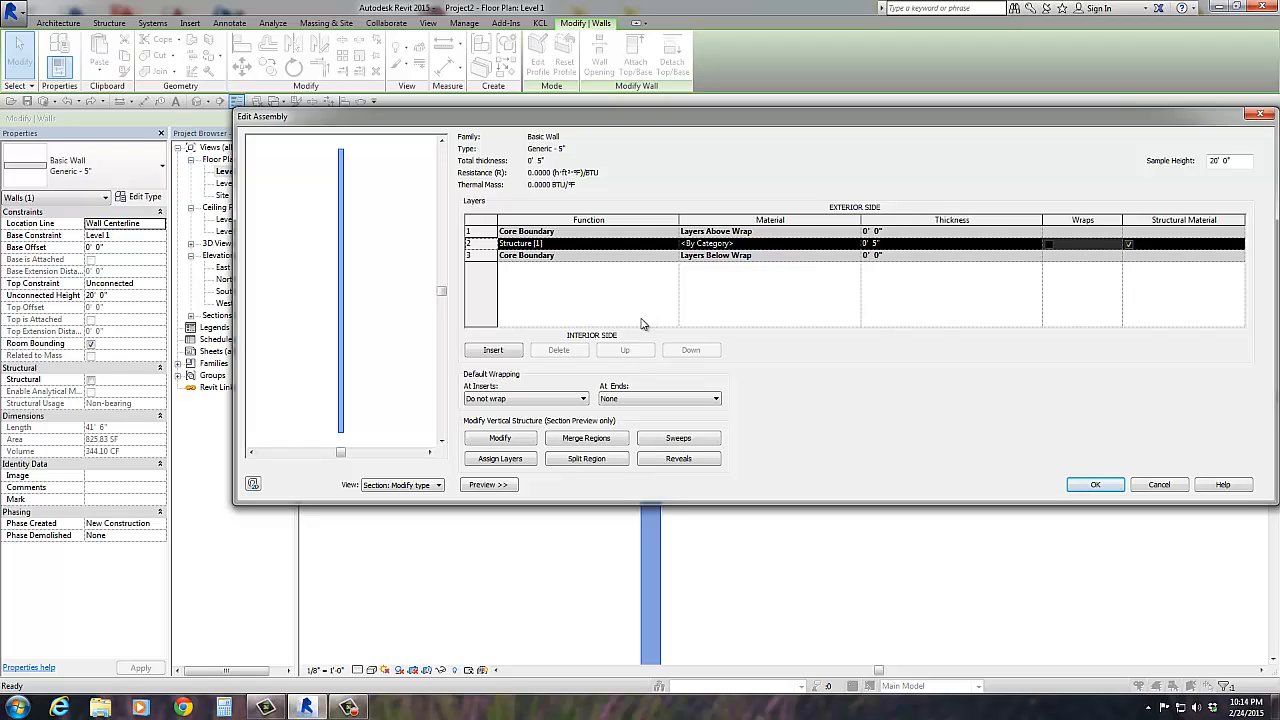
pyautogui.moveTo(504, 192)
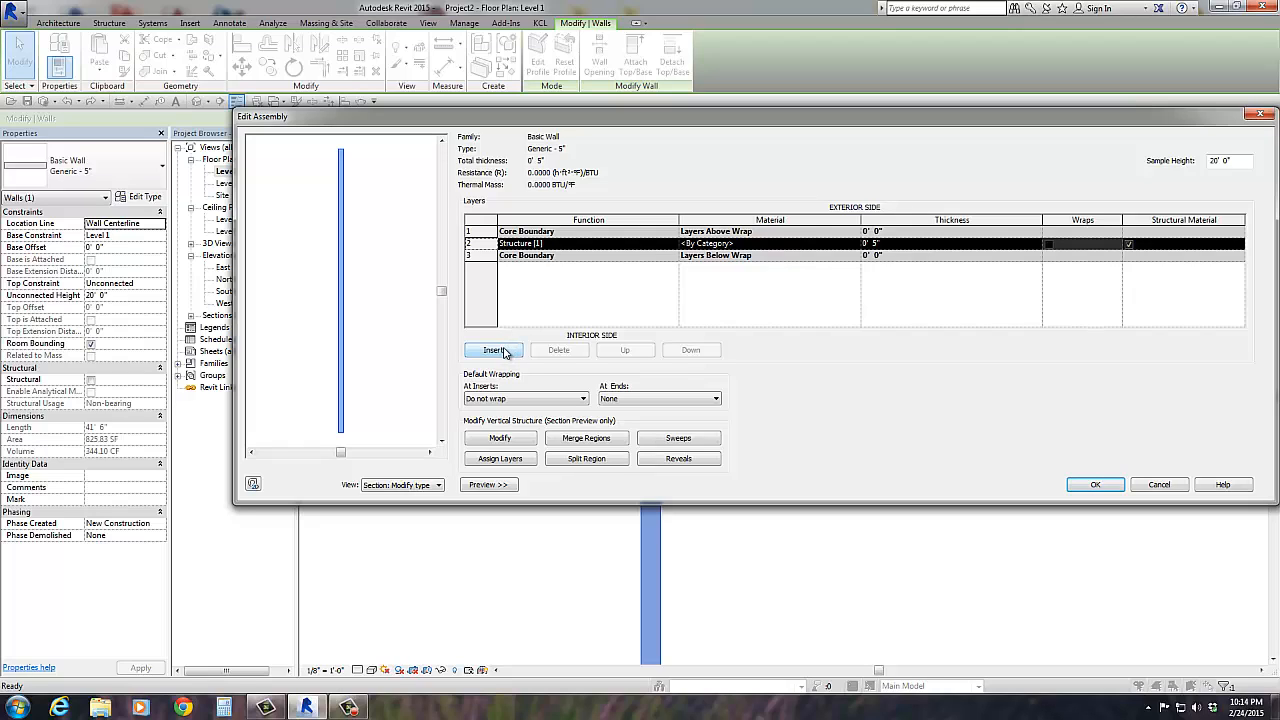
# Insert two layers and move one above the upper and one below the lower core boundary
pyautogui.click(496, 350)
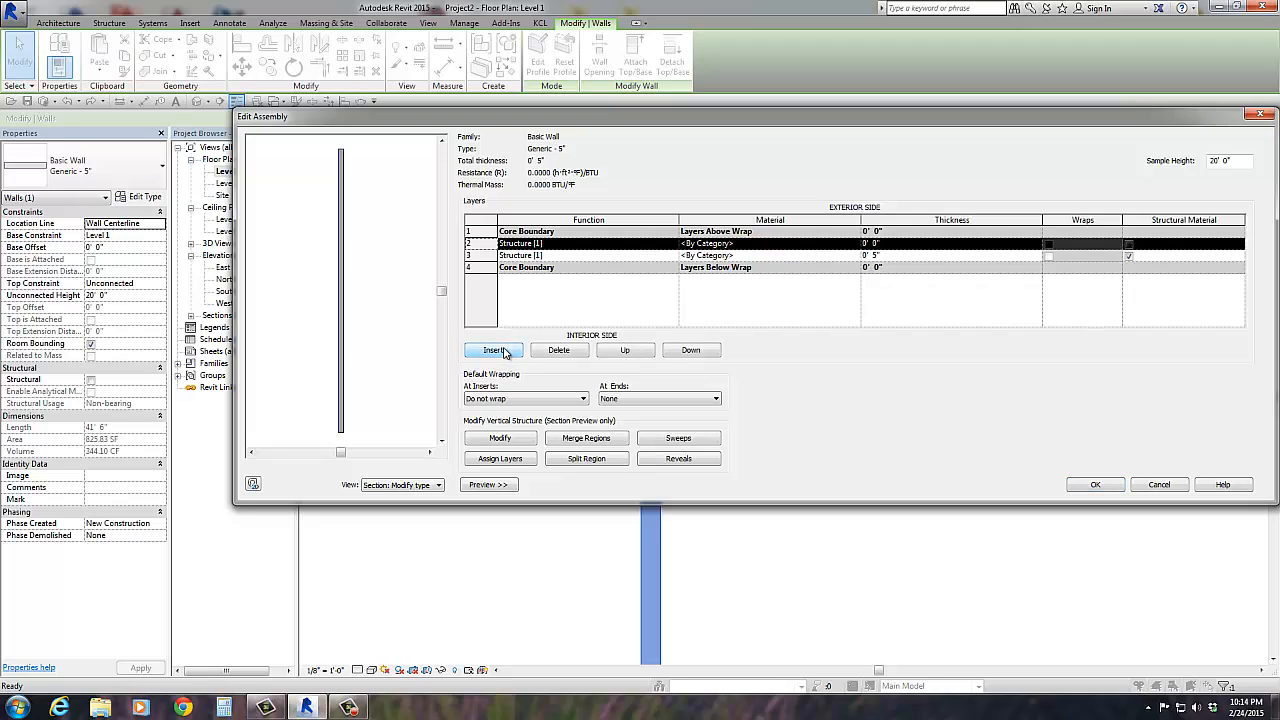
pyautogui.click(492, 350)
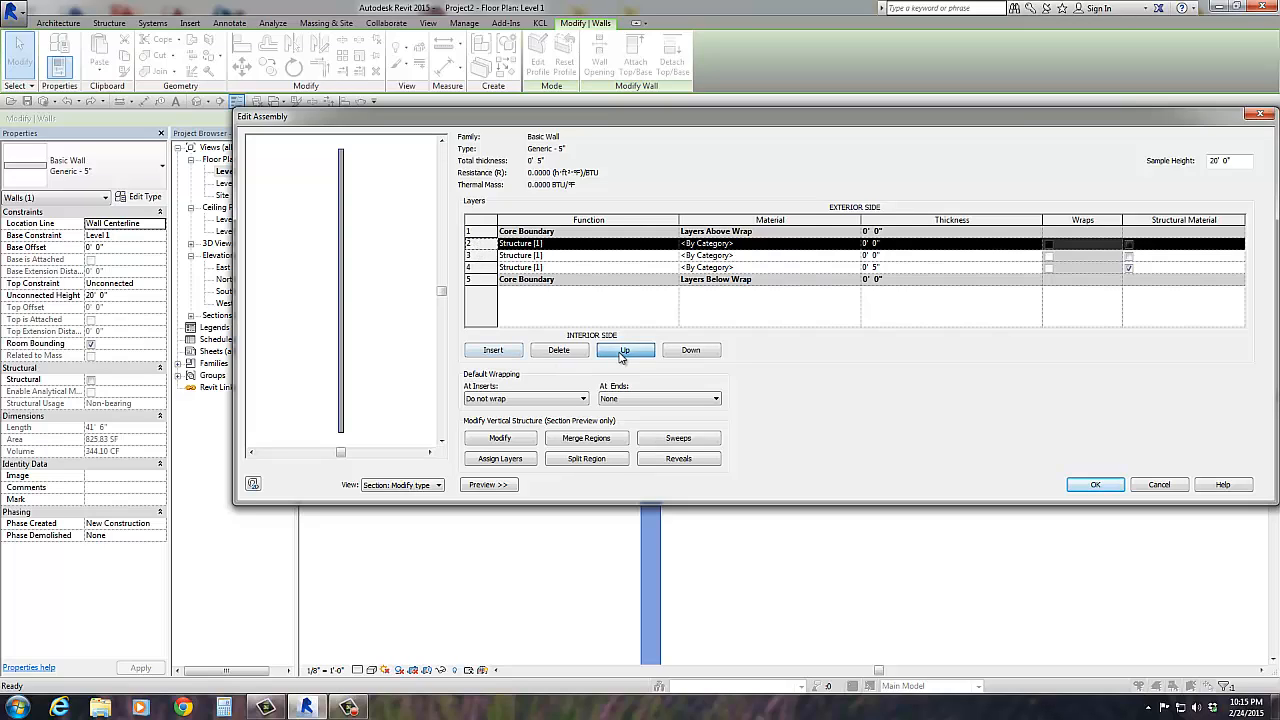
pyautogui.click(624, 348)
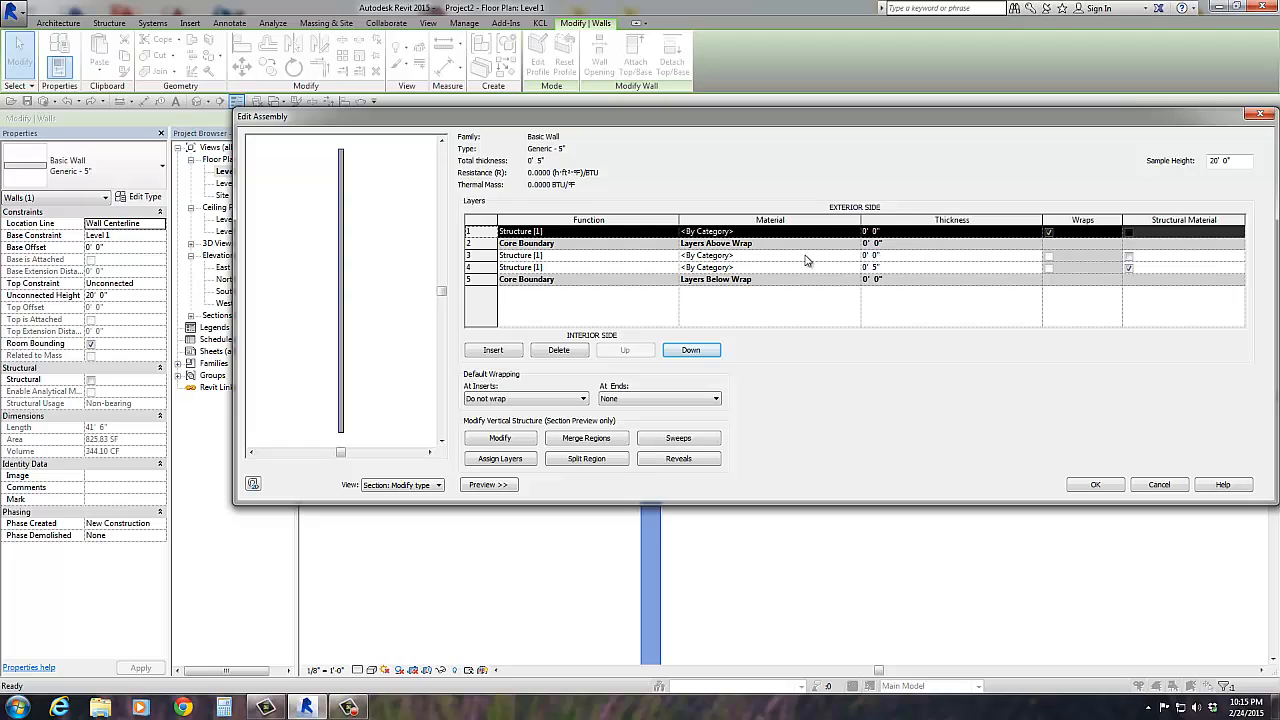
pyautogui.moveTo(878, 264)
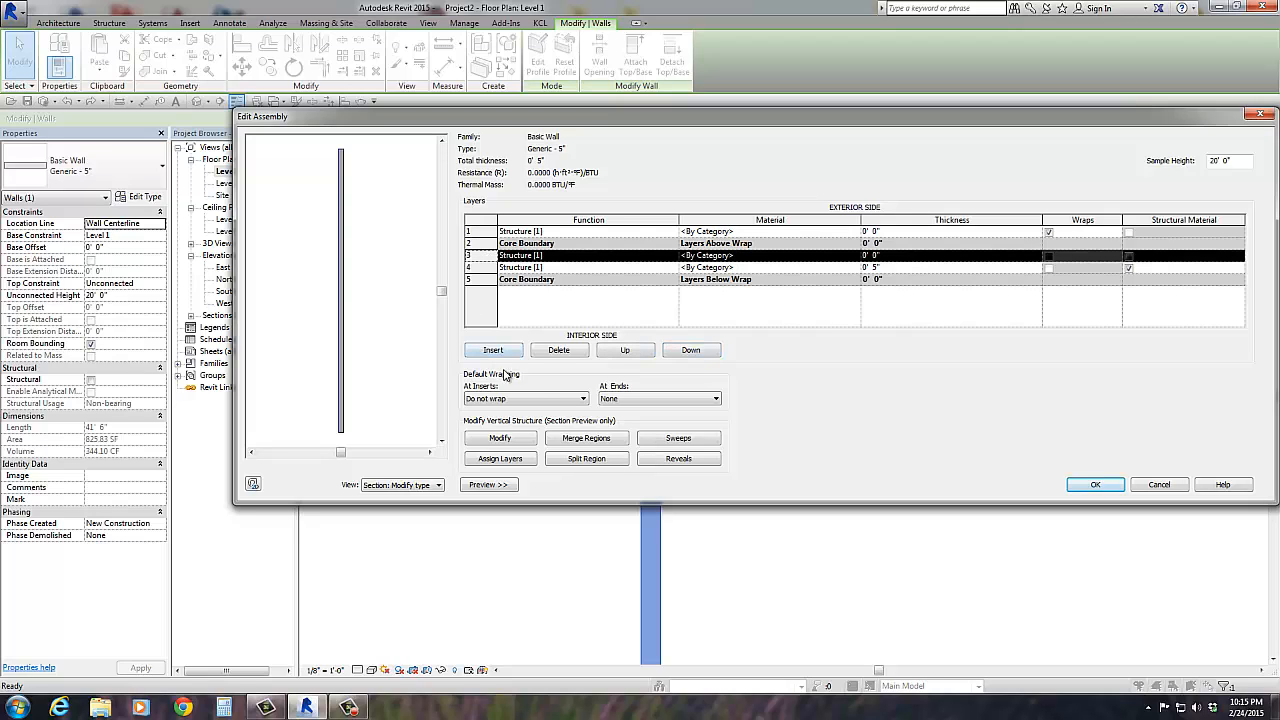
pyautogui.click(690, 350)
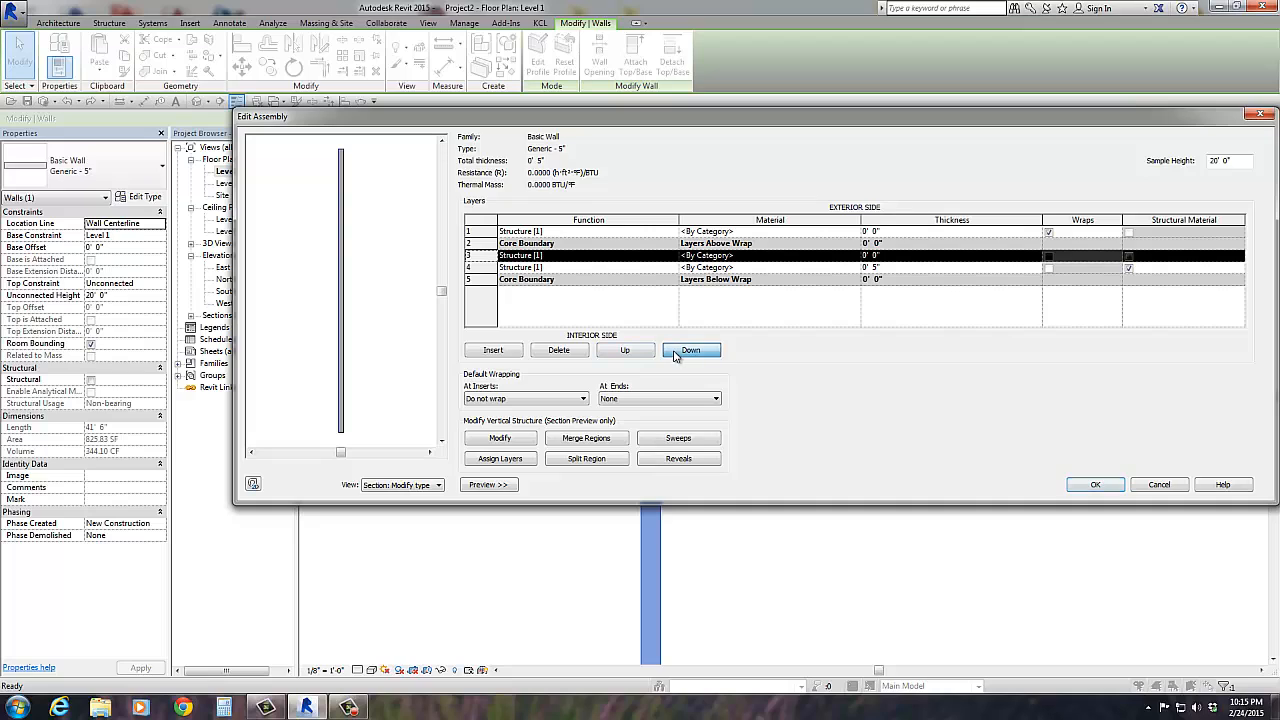
pyautogui.click(690, 350)
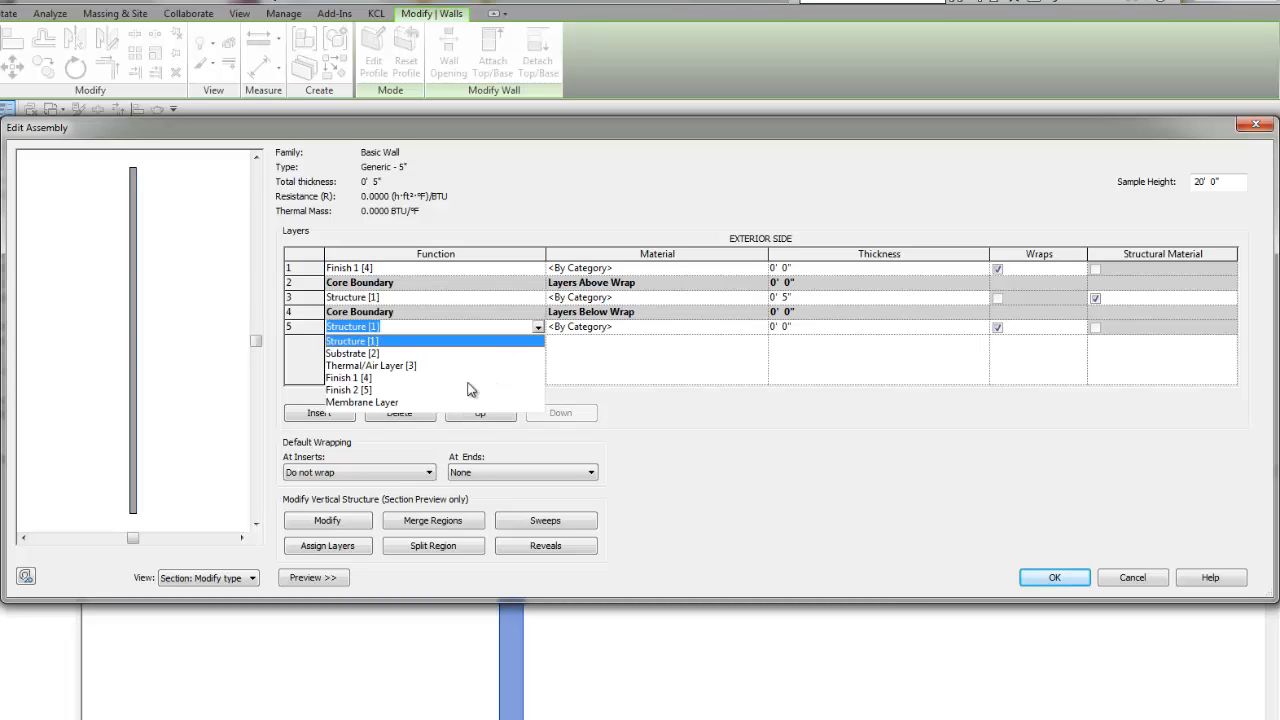
# Set the interior-side layer's function to Finish 2 [5]
pyautogui.click(348, 388)
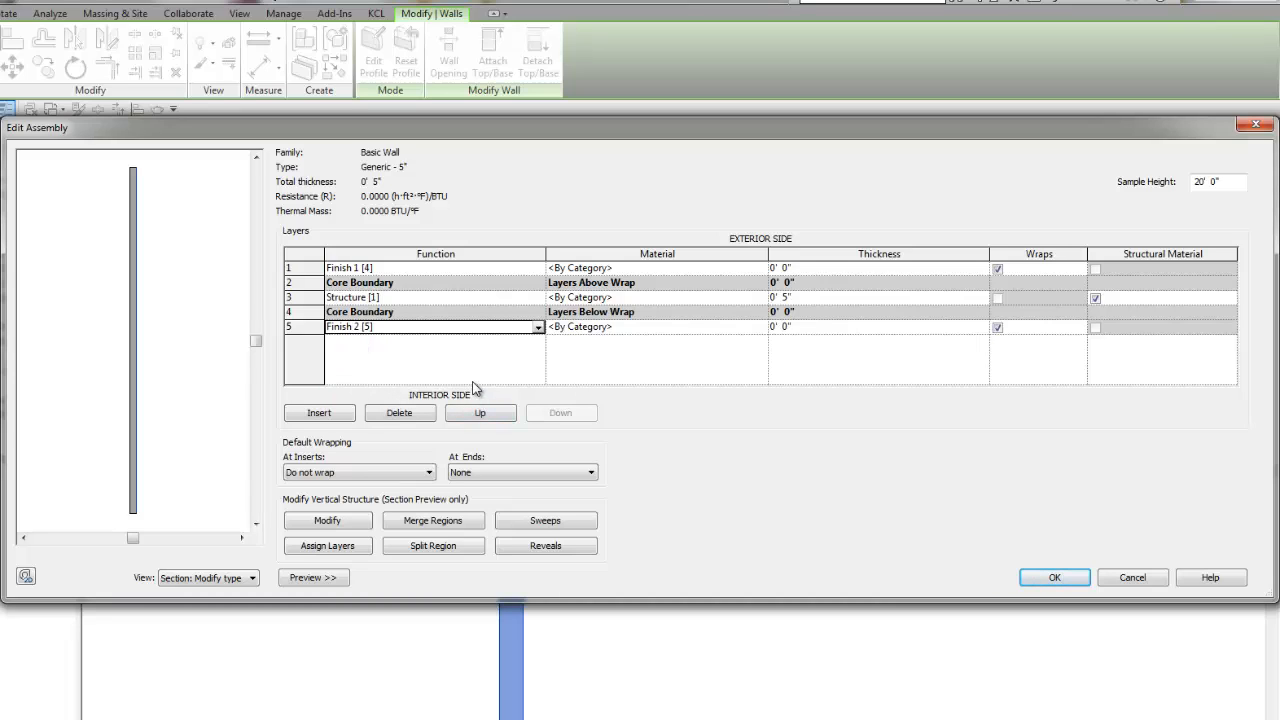
pyautogui.moveTo(680, 320)
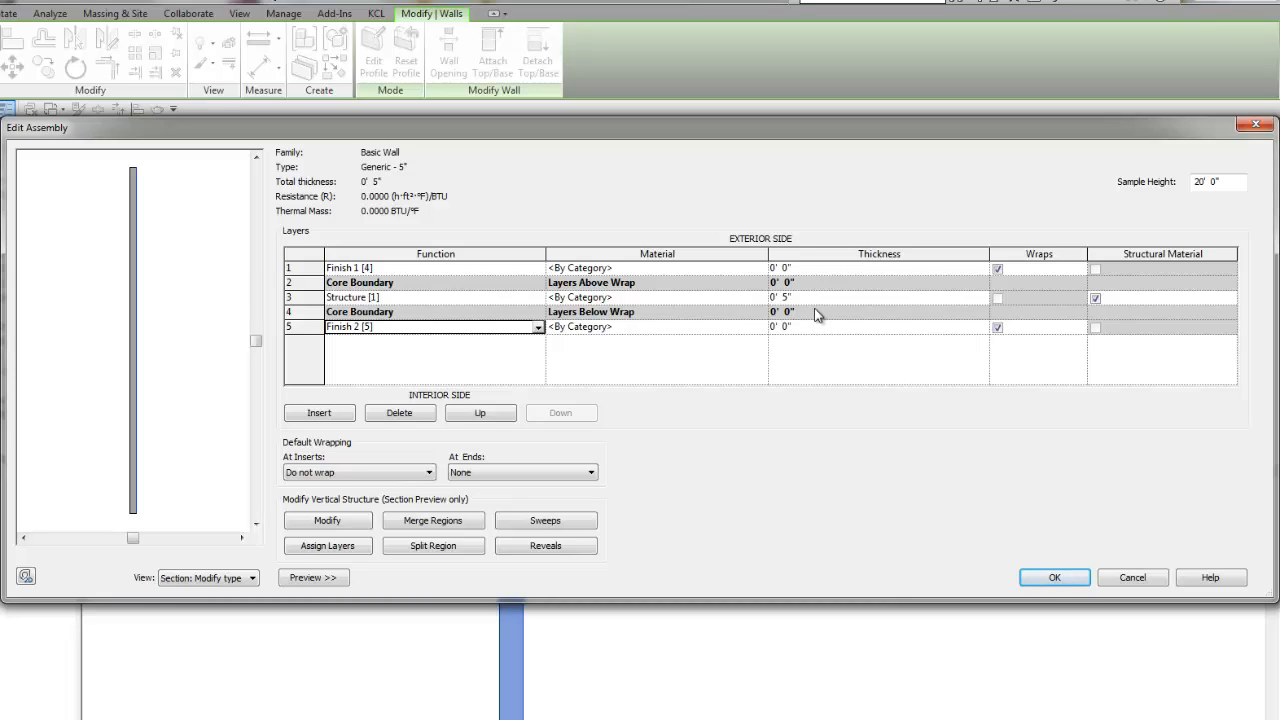
pyautogui.moveTo(412, 312)
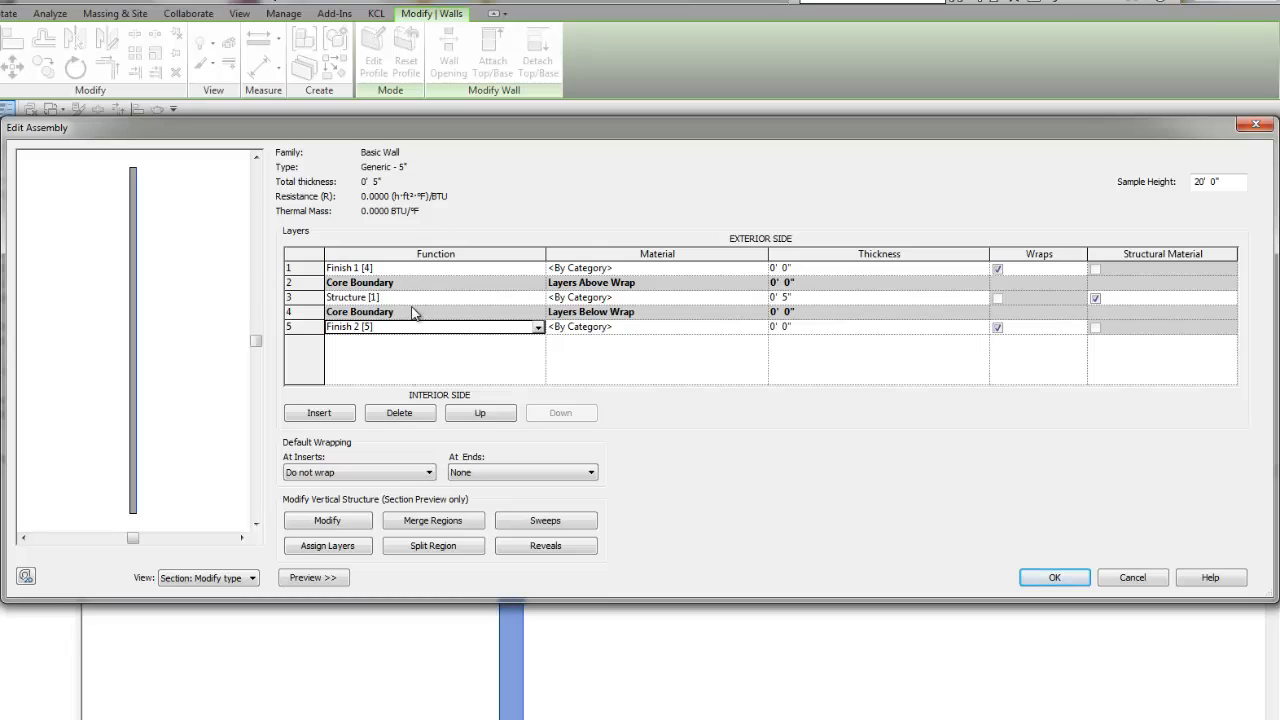
pyautogui.moveTo(716, 266)
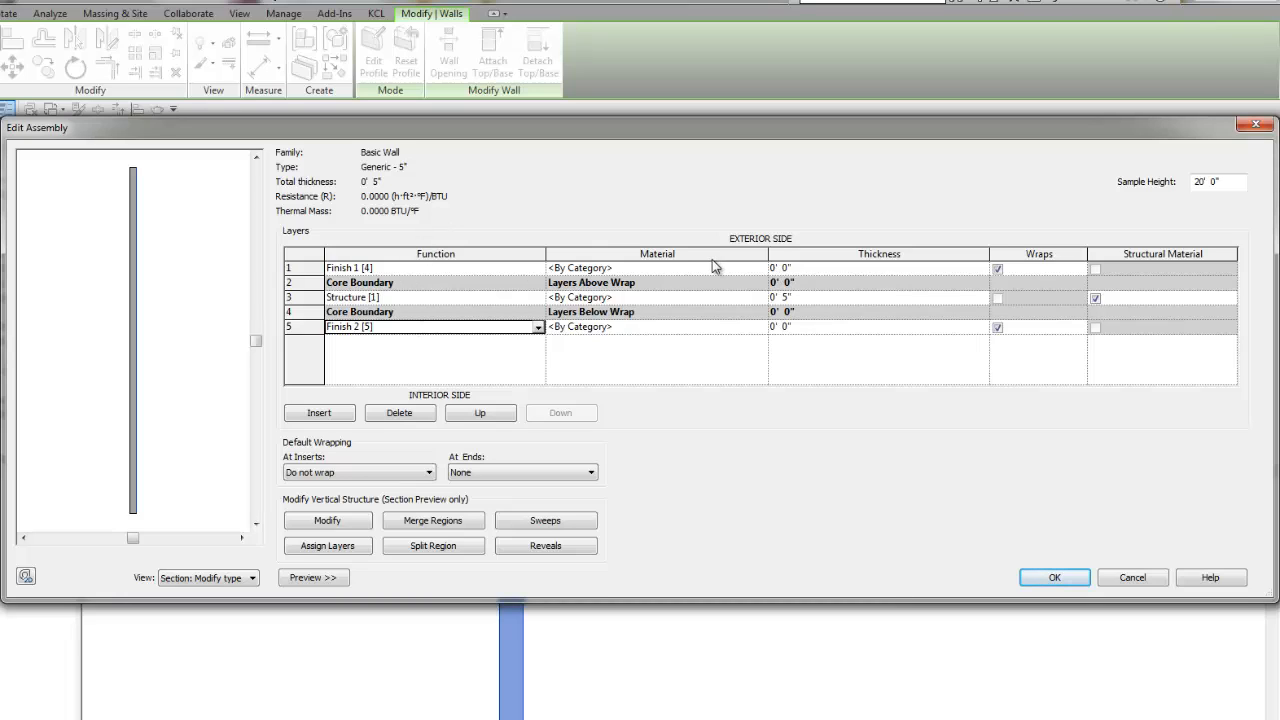
pyautogui.moveTo(764, 280)
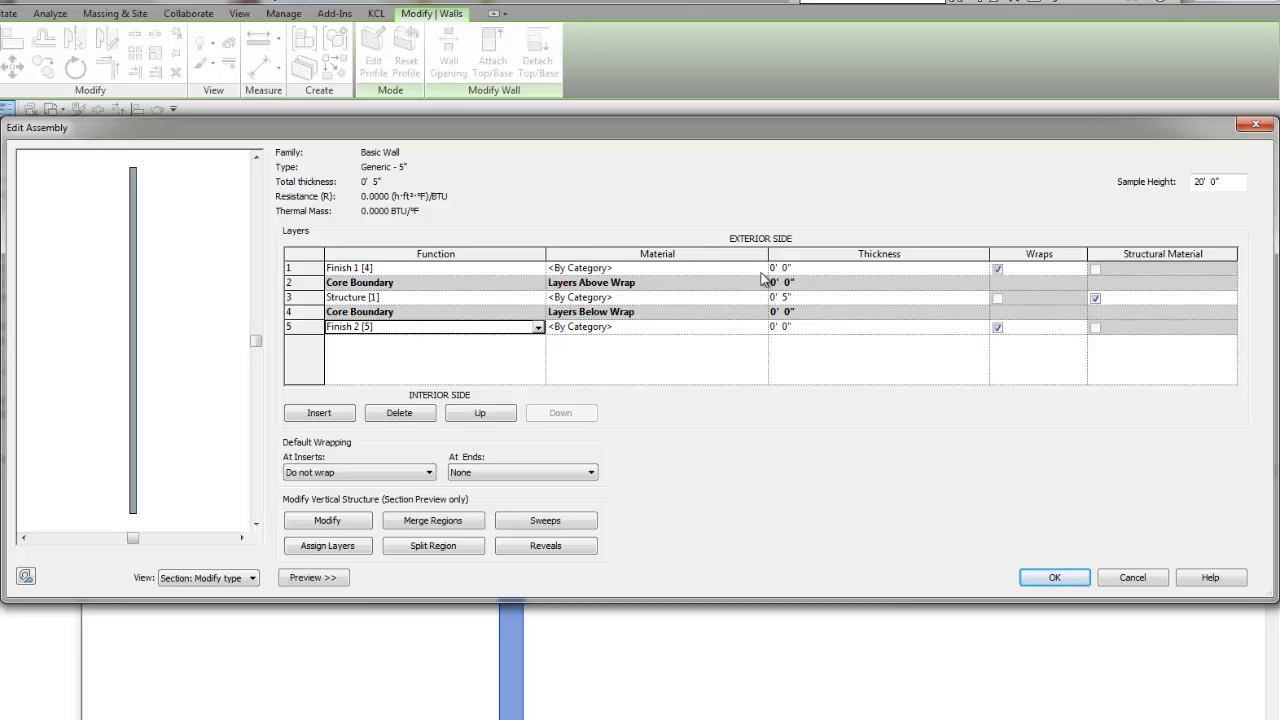
pyautogui.moveTo(784, 338)
pyautogui.write('1')
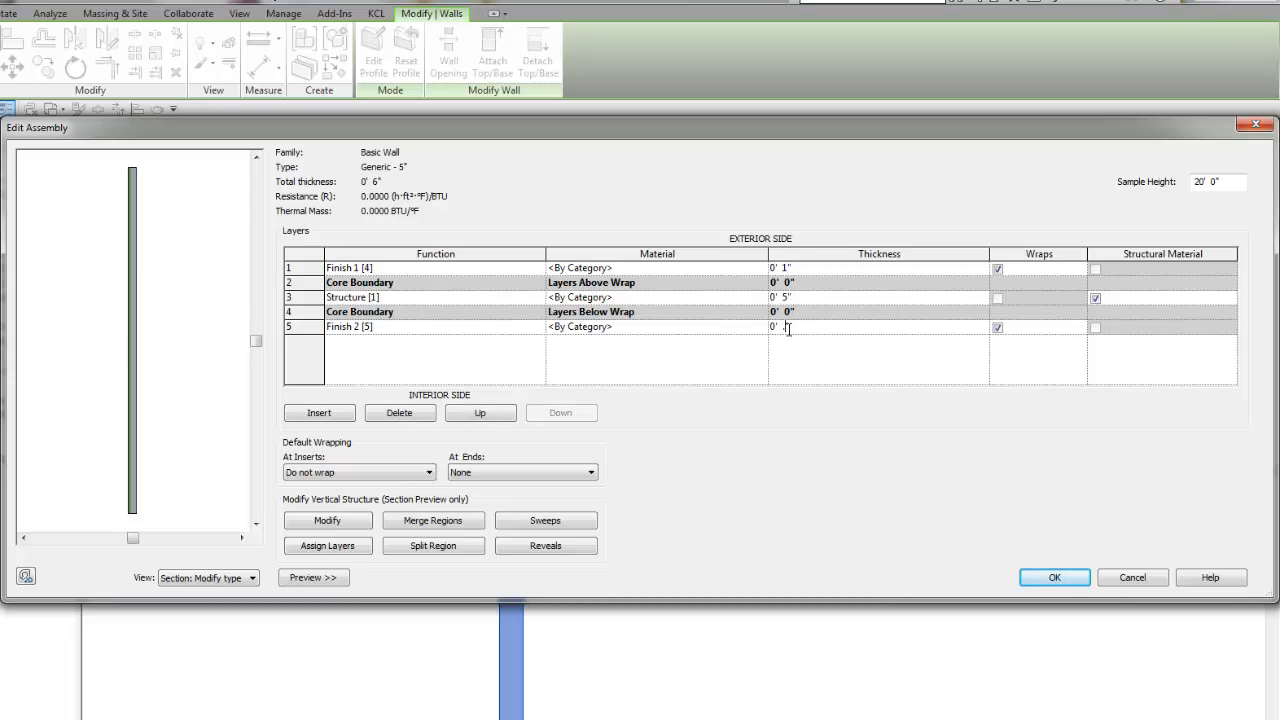
# Give the Finish 2 layer a .5-inch thickness
pyautogui.write('.5')
pyautogui.click(878, 298)
pyautogui.write('3 1/2')
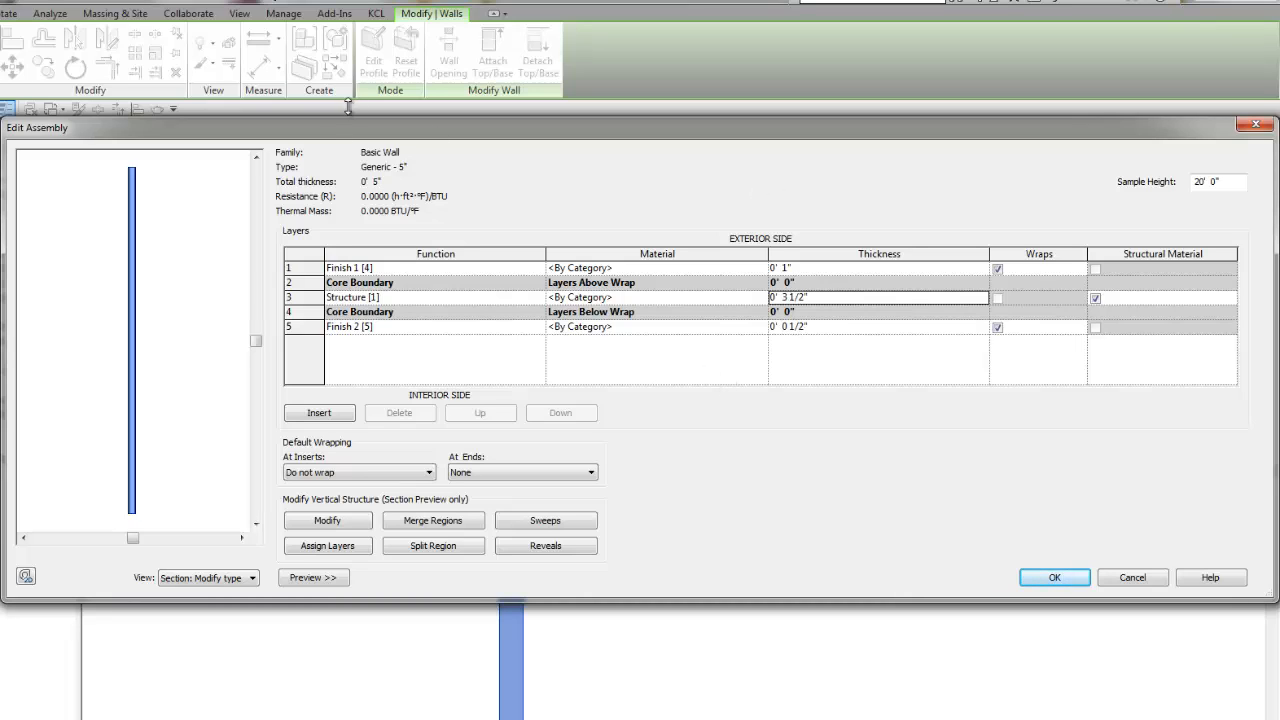
pyautogui.moveTo(378, 192)
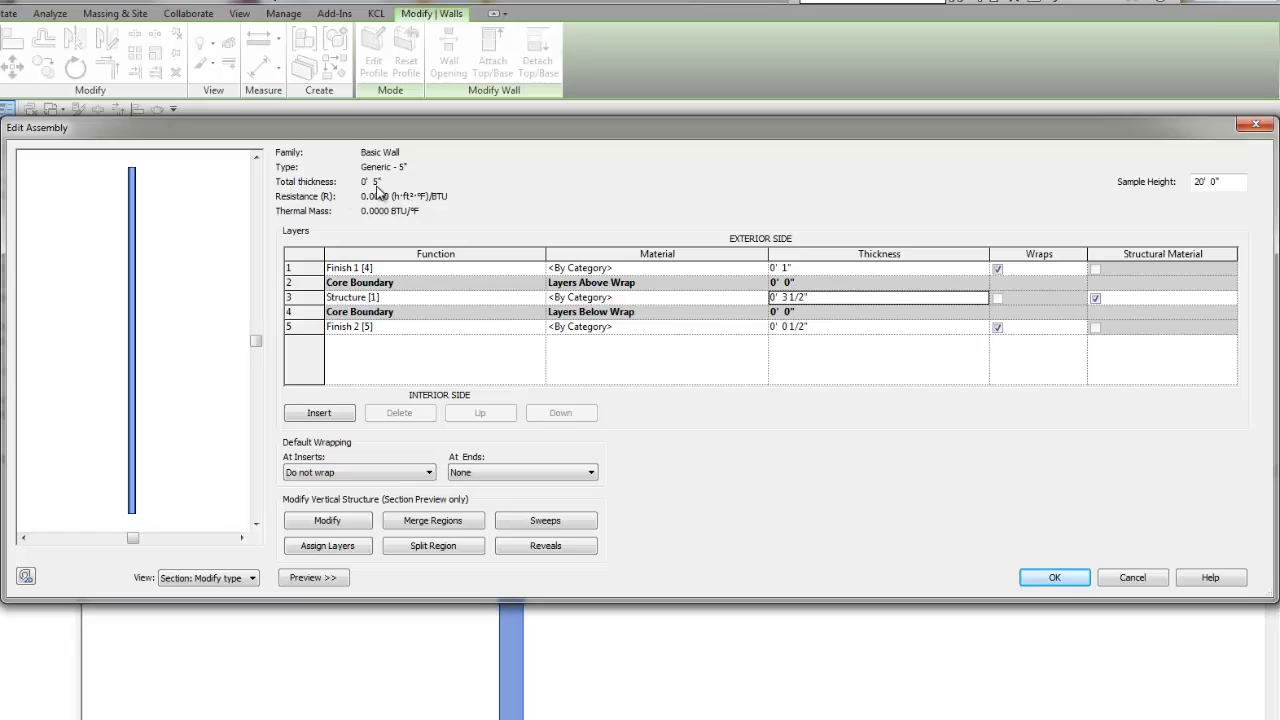
pyautogui.moveTo(378, 190)
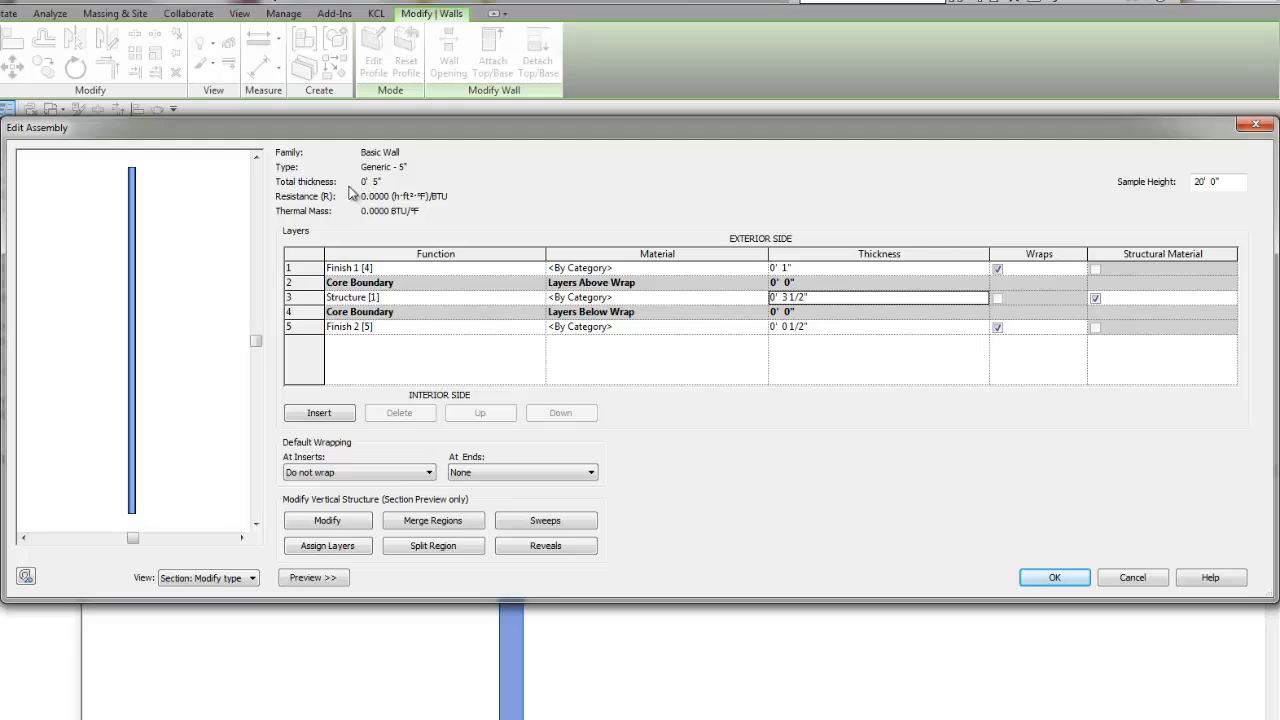
pyautogui.moveTo(258, 424)
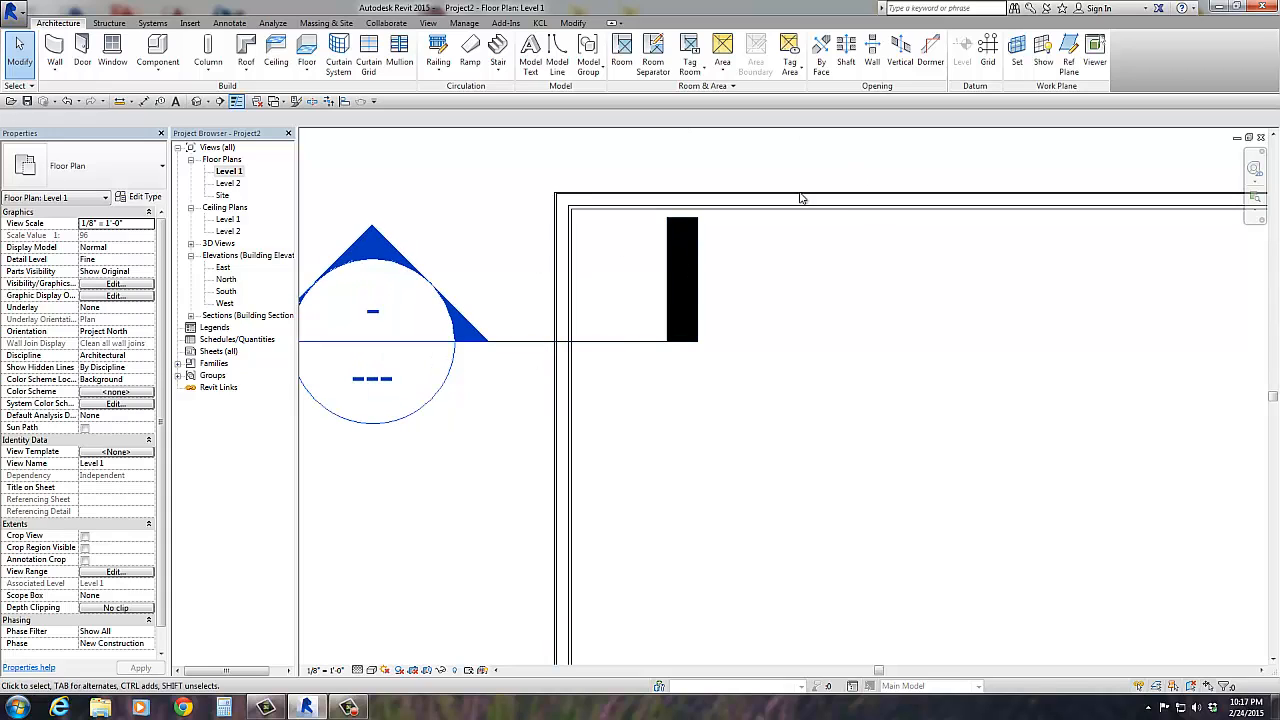
pyautogui.moveTo(1050, 378)
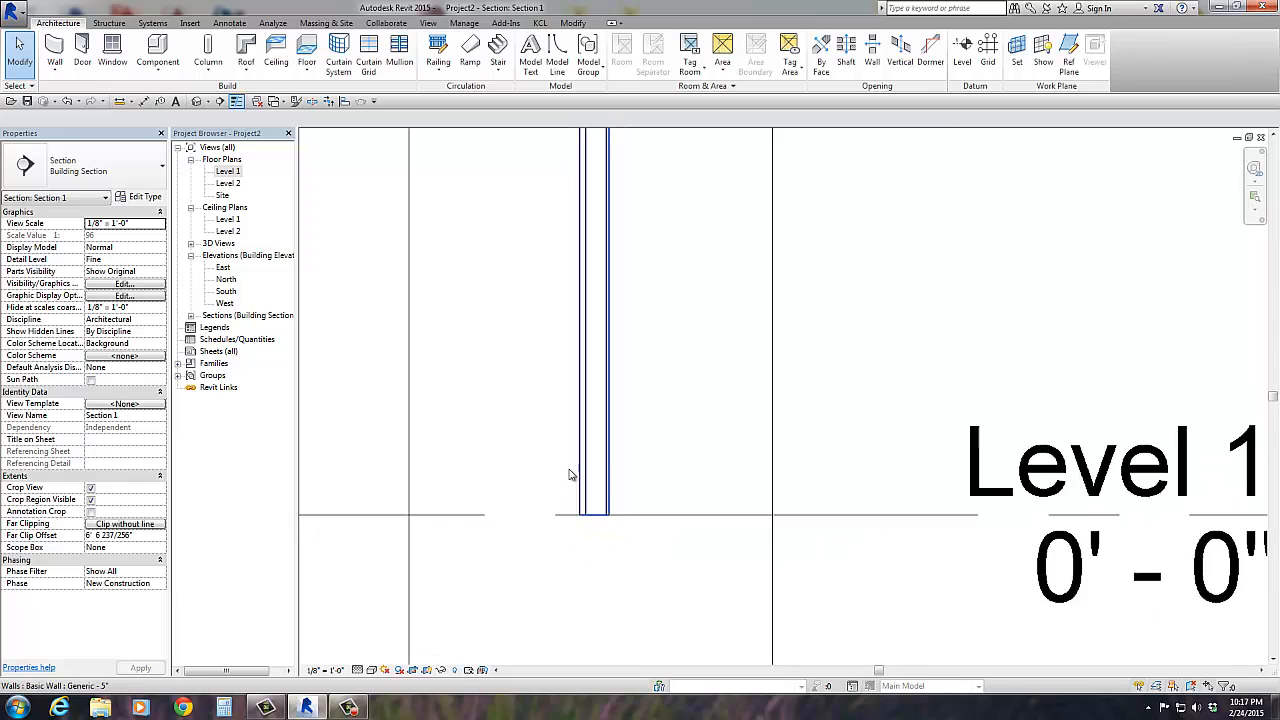
# Return to the Level 1 floor plan and start the Architecture Floor tool
pyautogui.doubleClick(228, 172)
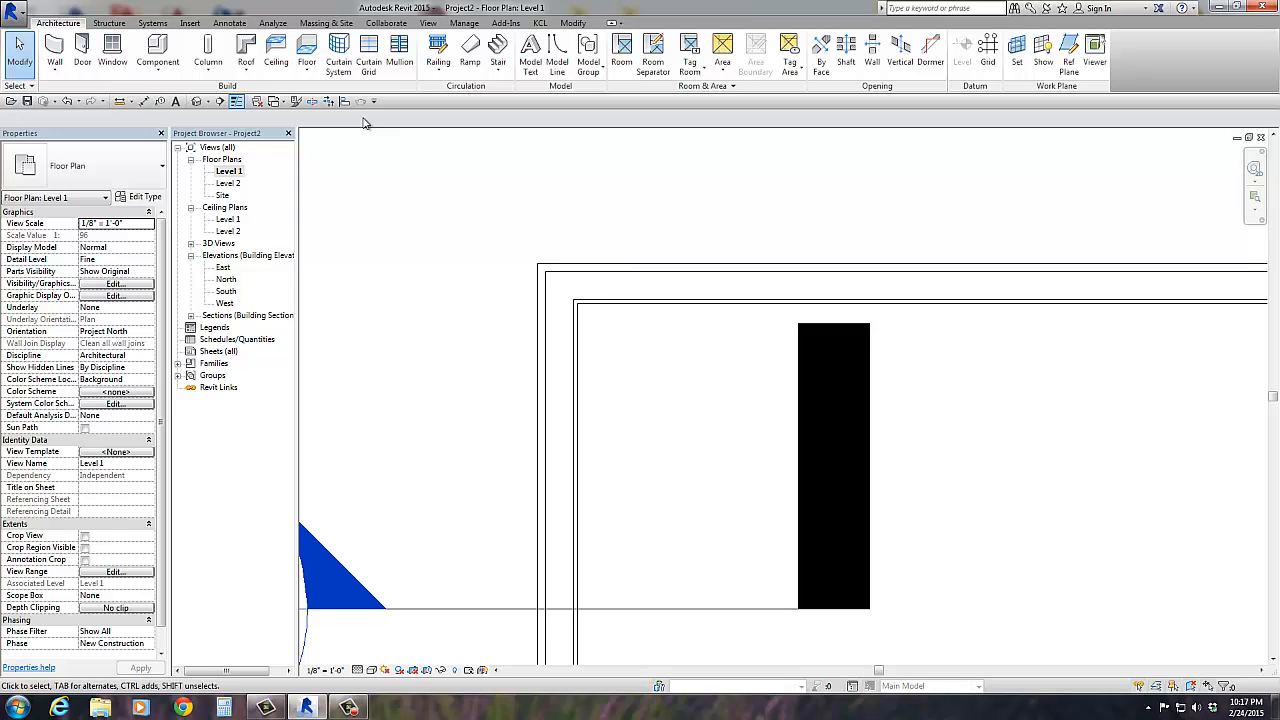
pyautogui.moveTo(598, 272)
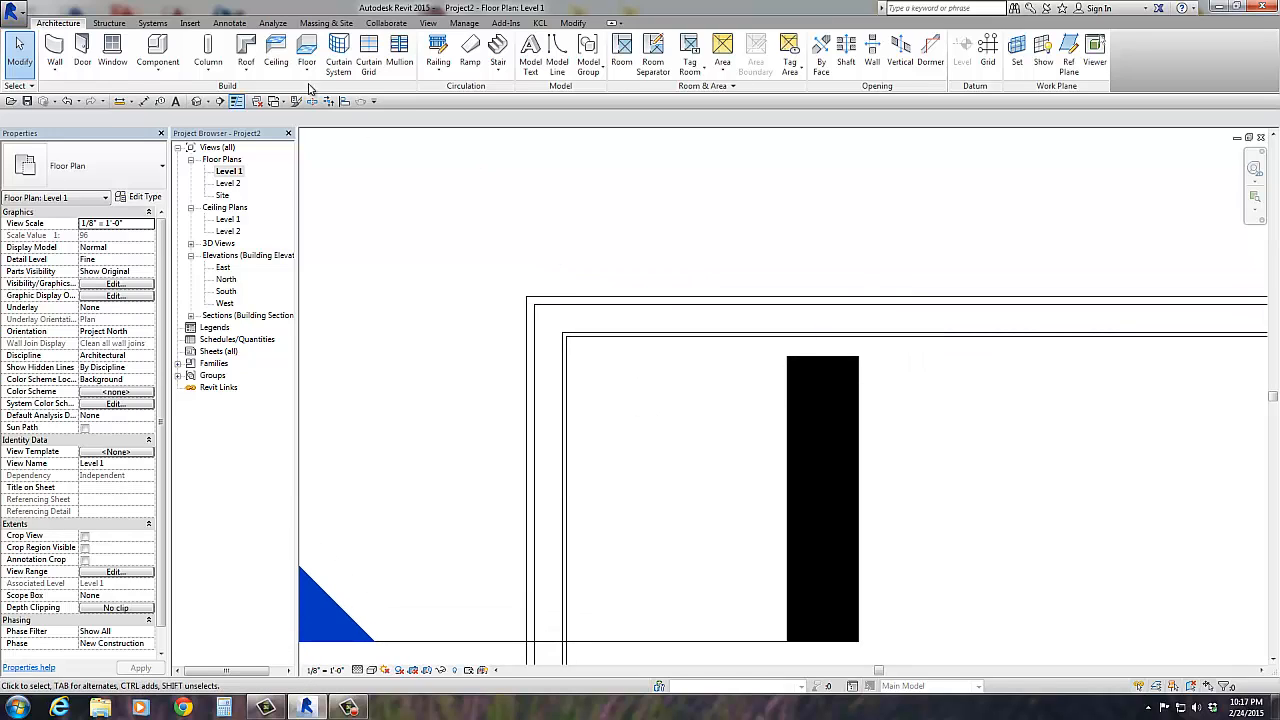
pyautogui.click(308, 50)
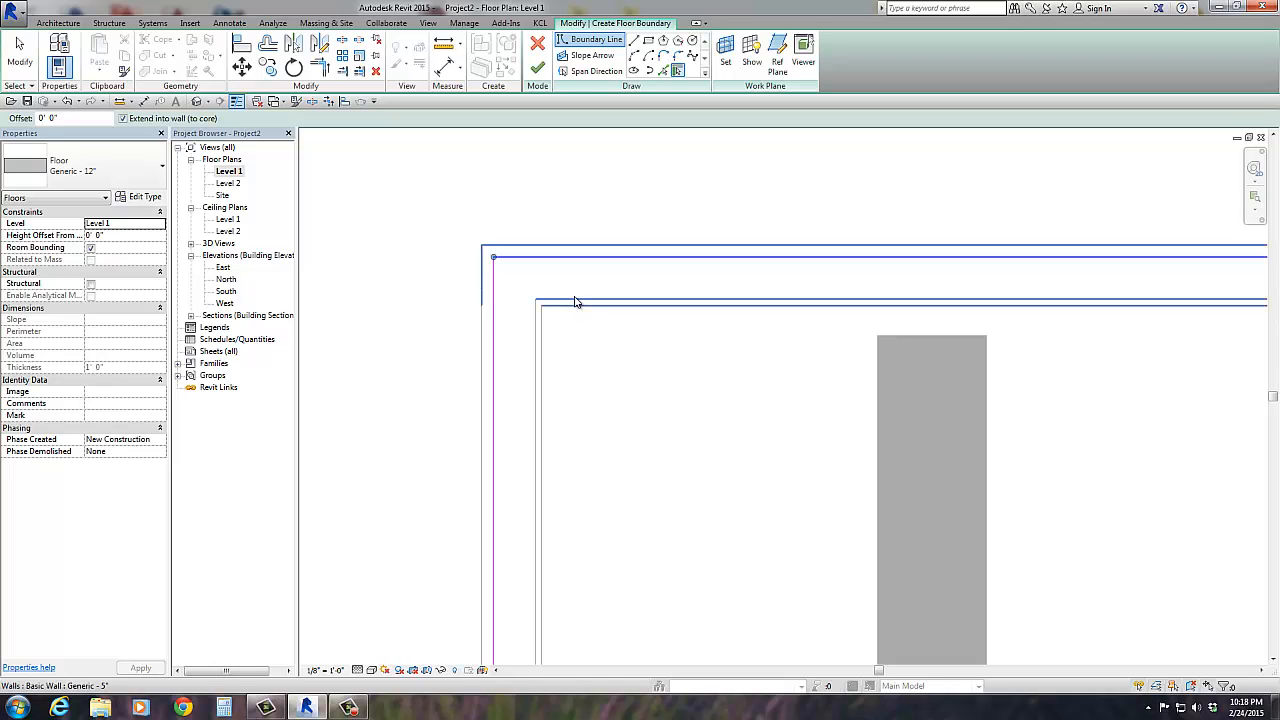
pyautogui.moveTo(574, 264)
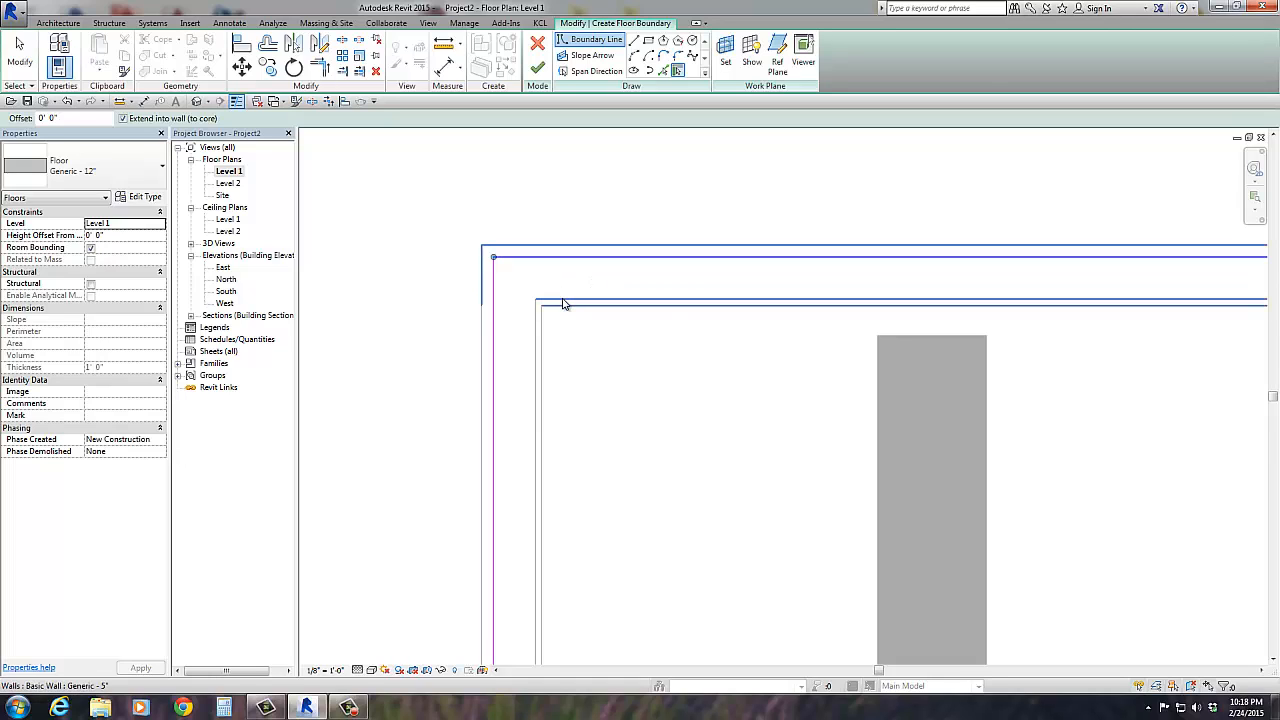
pyautogui.moveTo(564, 304)
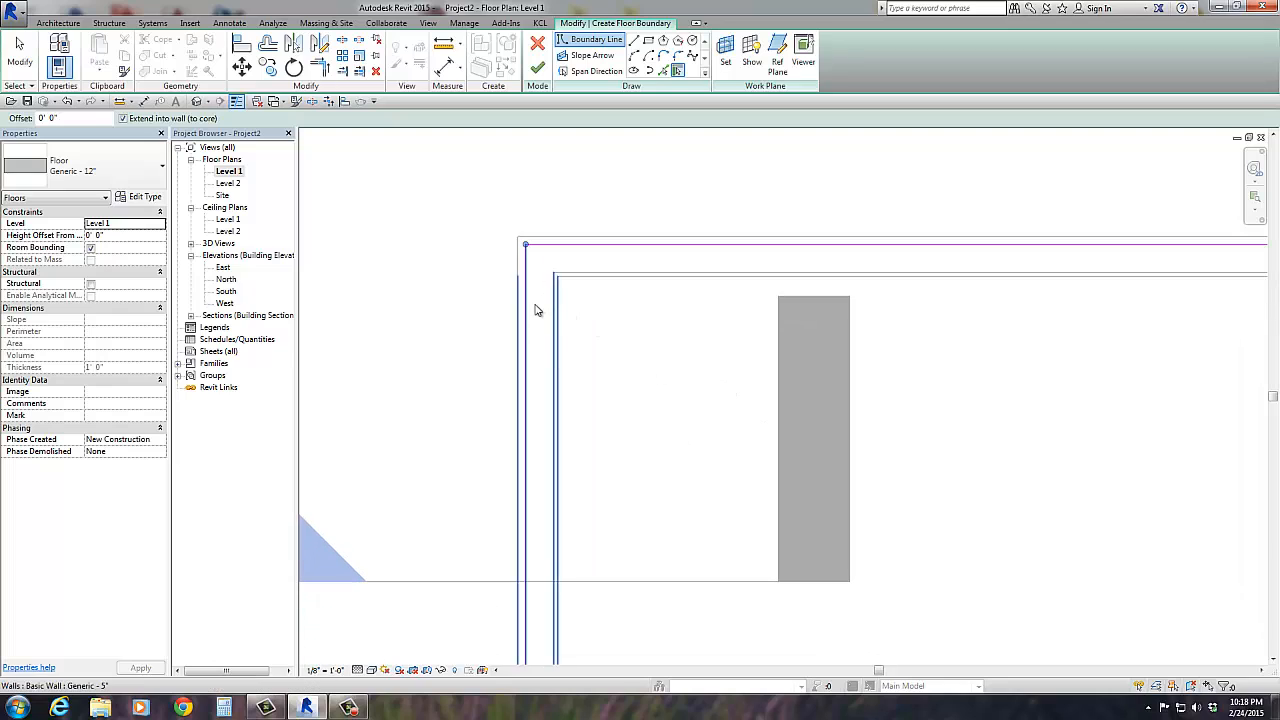
pyautogui.moveTo(530, 316)
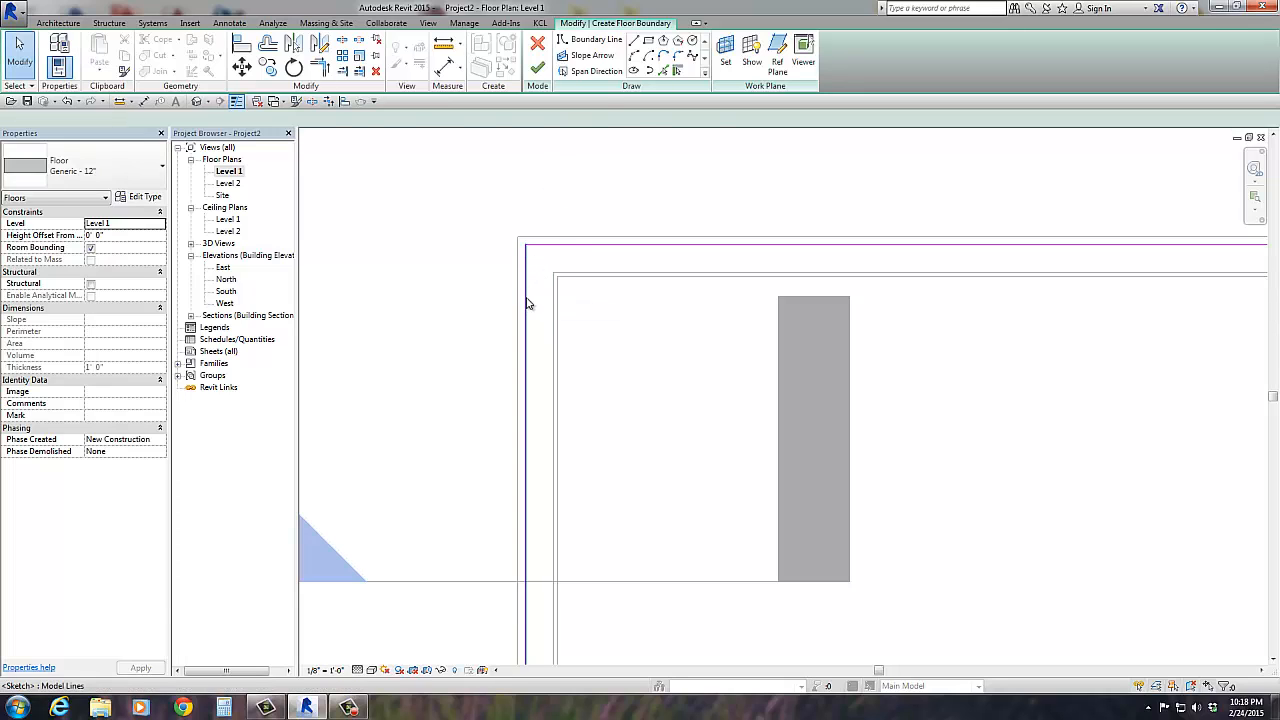
# Pick the wall to add a floor boundary line extending to its core
pyautogui.click(592, 56)
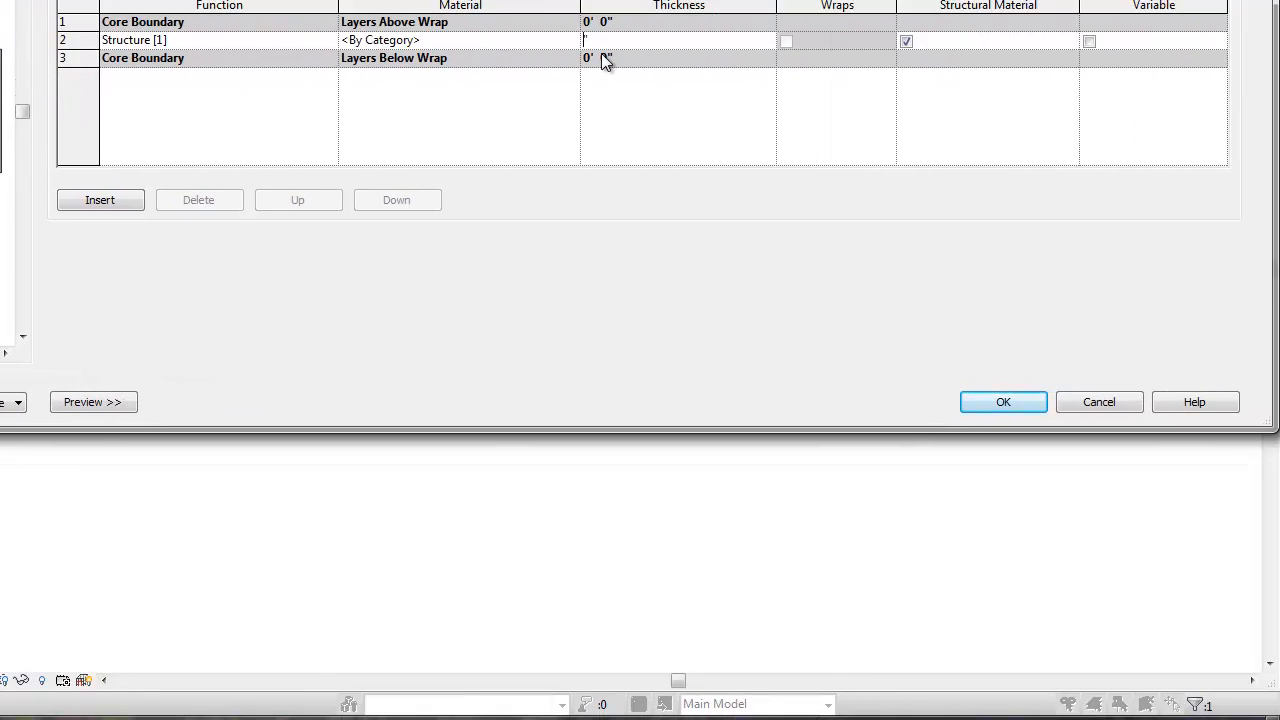
# Set the floor's Structure [1] layer thickness to 4 and accept the assembly
pyautogui.write('4')
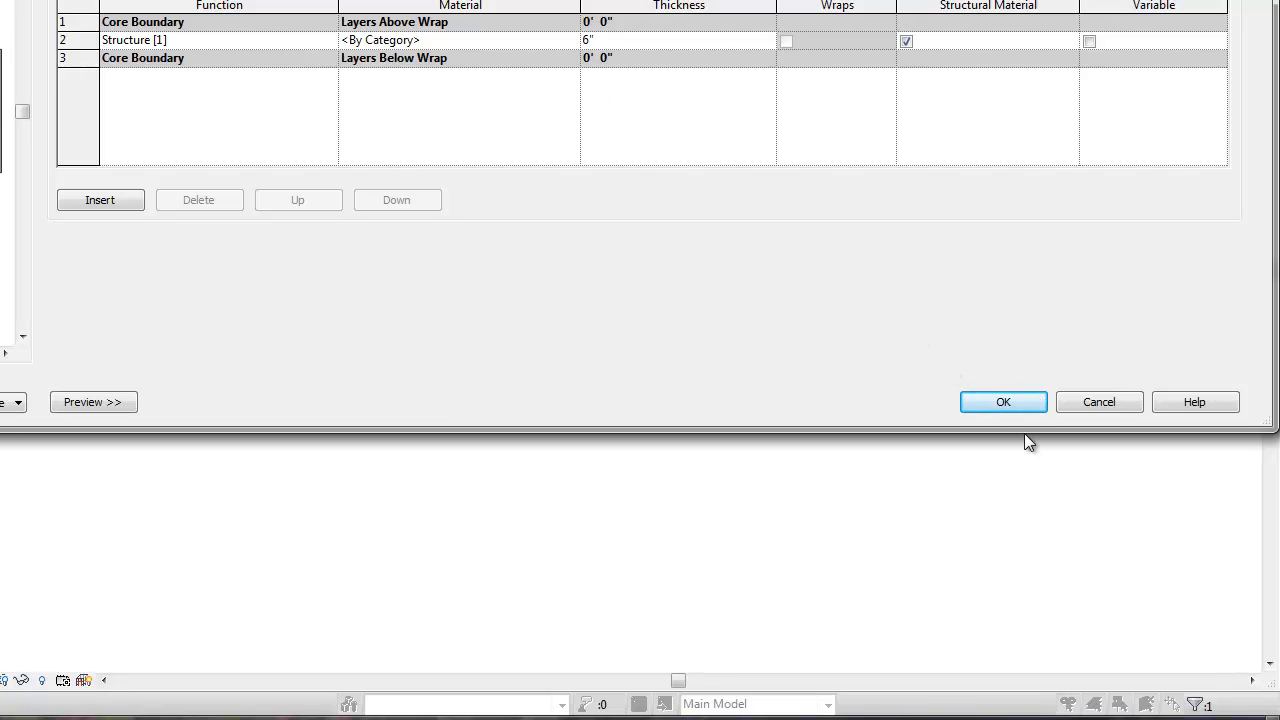
pyautogui.click(1004, 400)
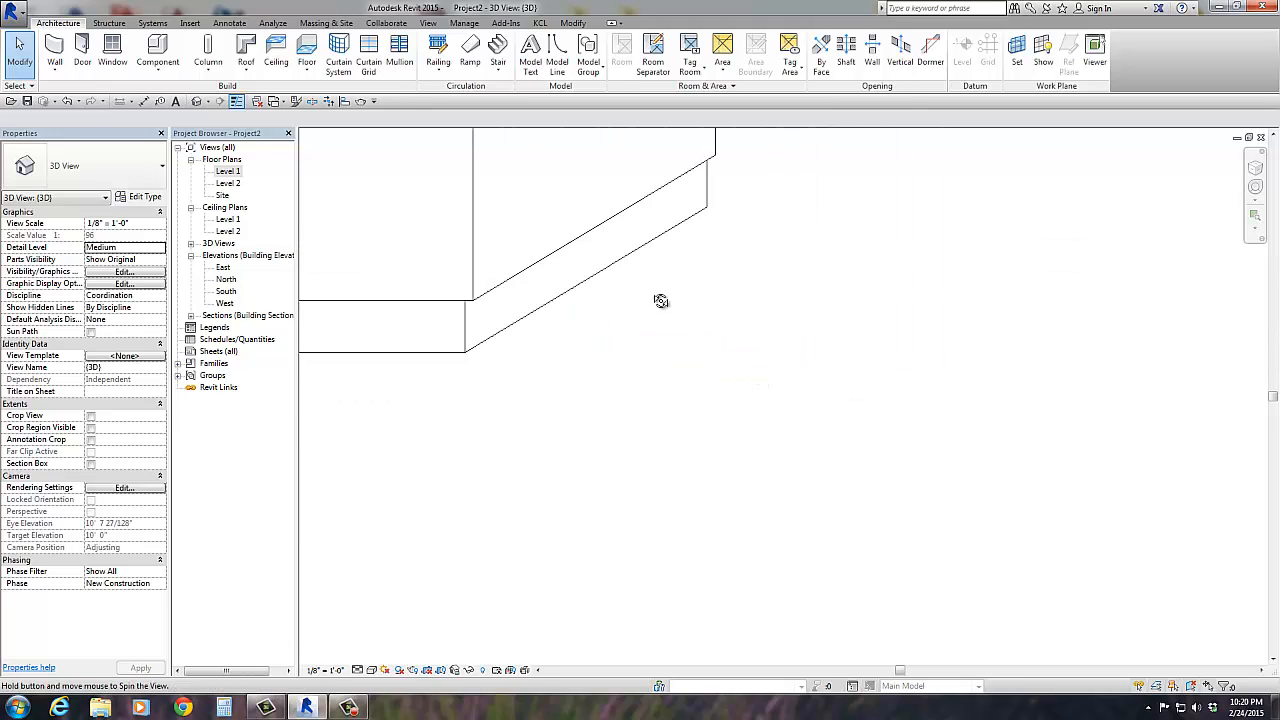
# Orbit onto the wall and floor edge, set Detail Level to Fine and list the visual styles
pyautogui.moveTo(660, 300); pyautogui.dragTo(838, 390)
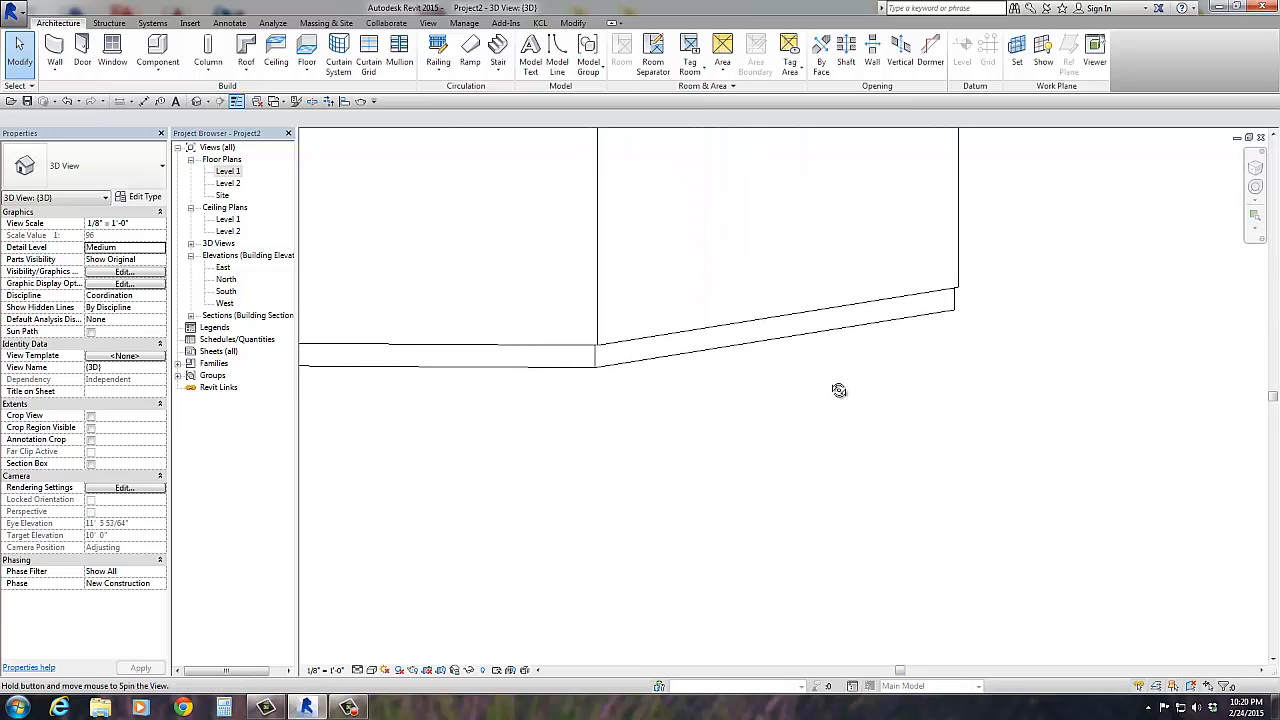
pyautogui.click(372, 670)
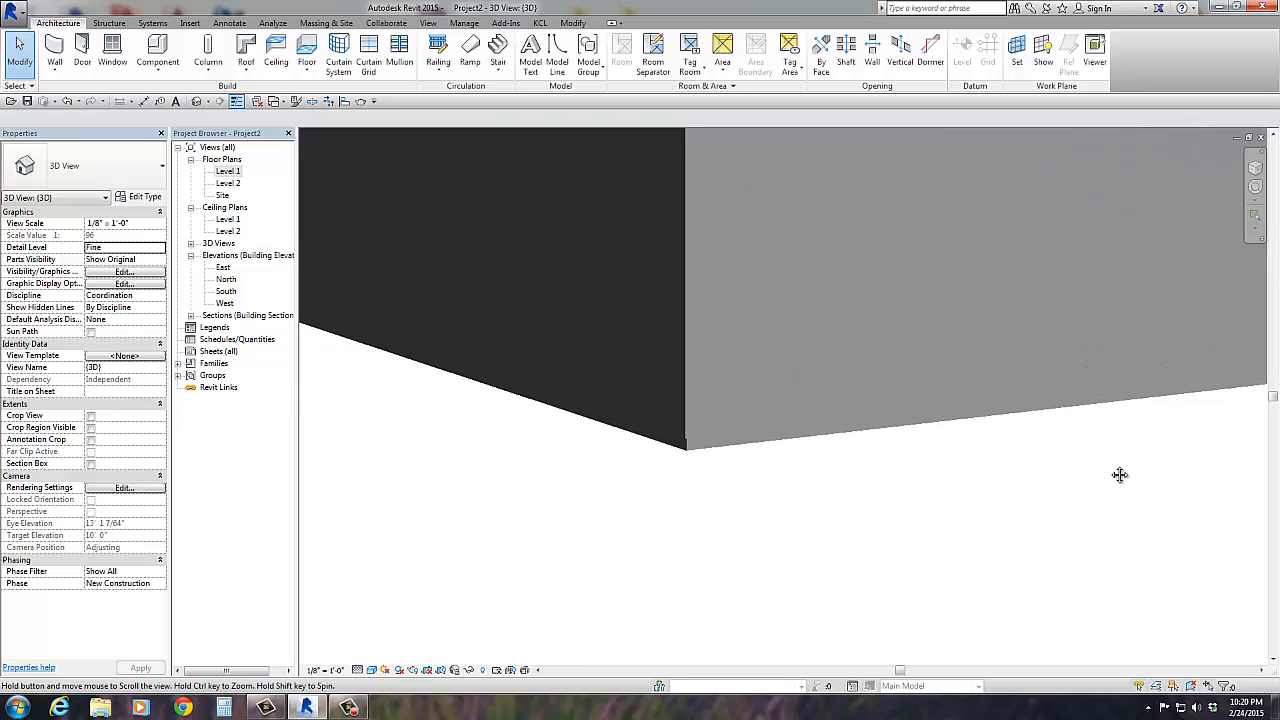
pyautogui.moveTo(1120, 474); pyautogui.dragTo(746, 420)
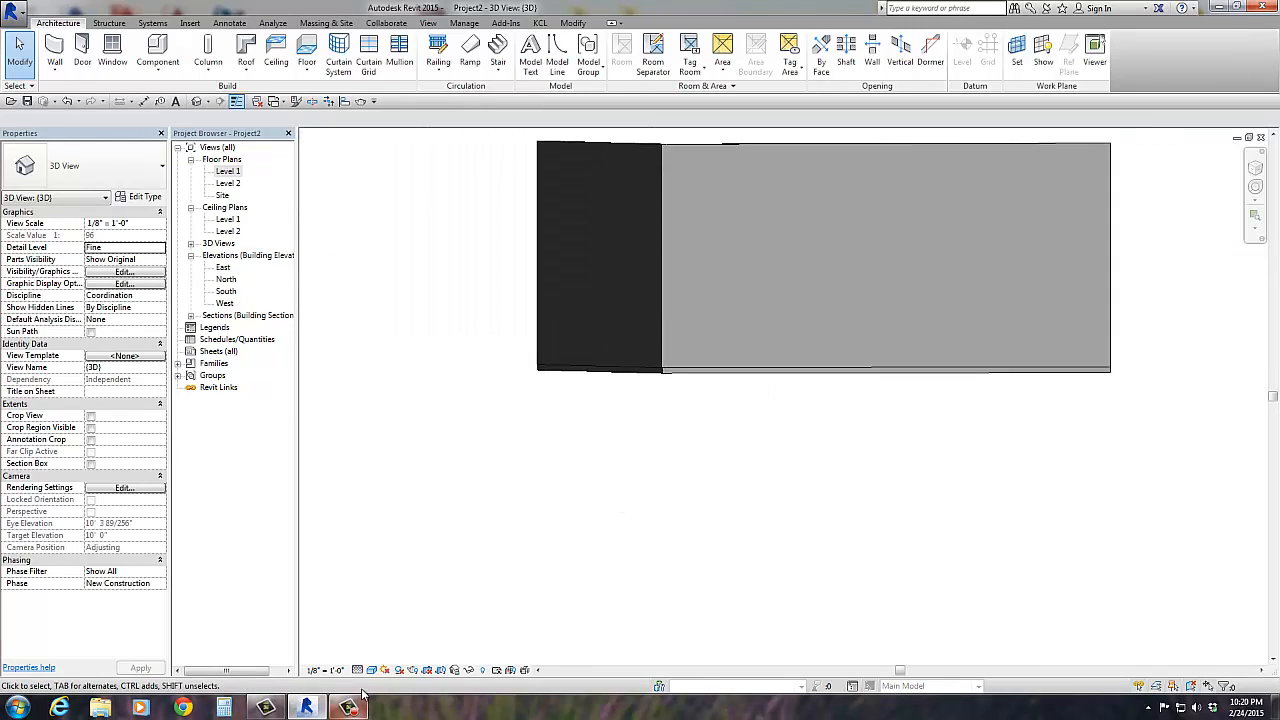
pyautogui.click(372, 670)
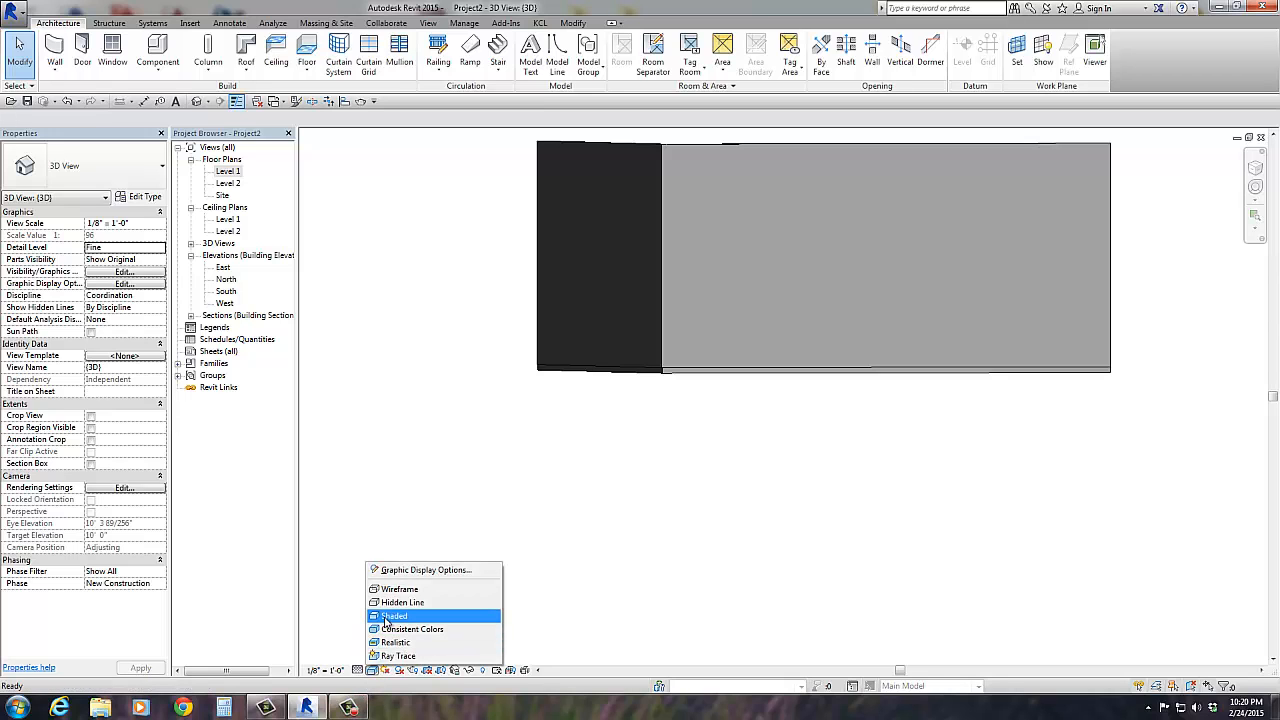
pyautogui.moveTo(388, 624)
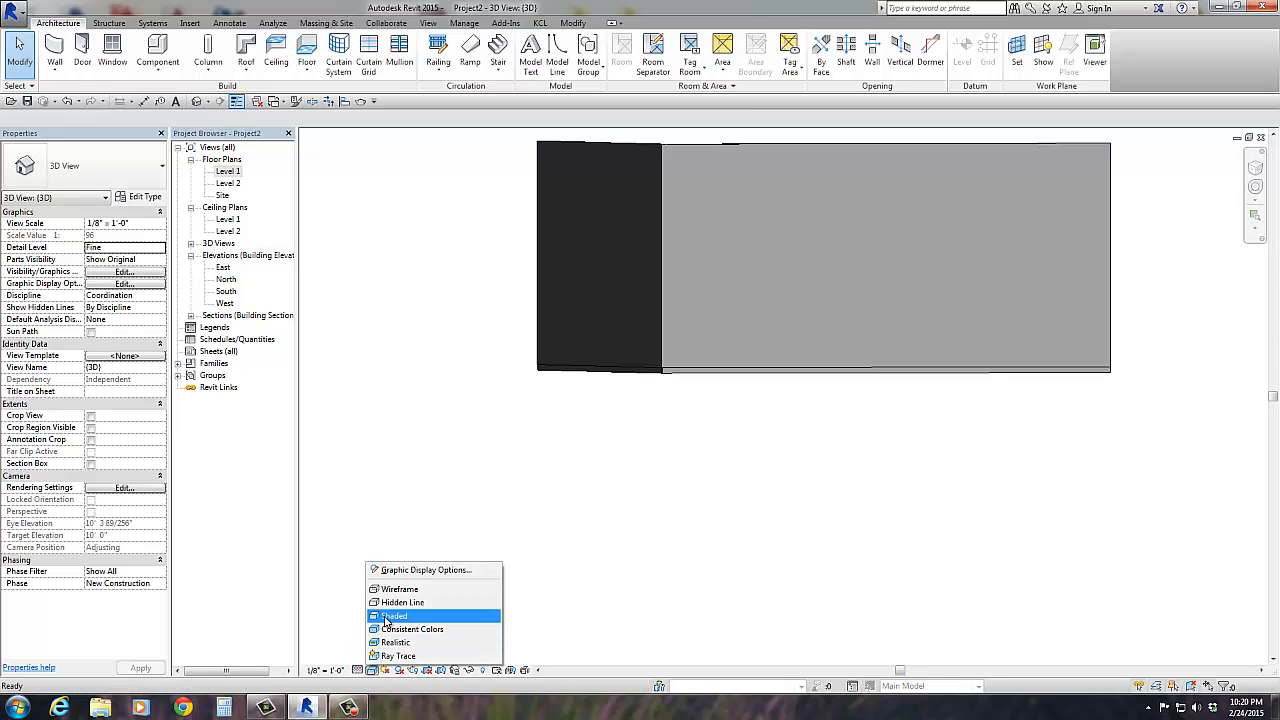